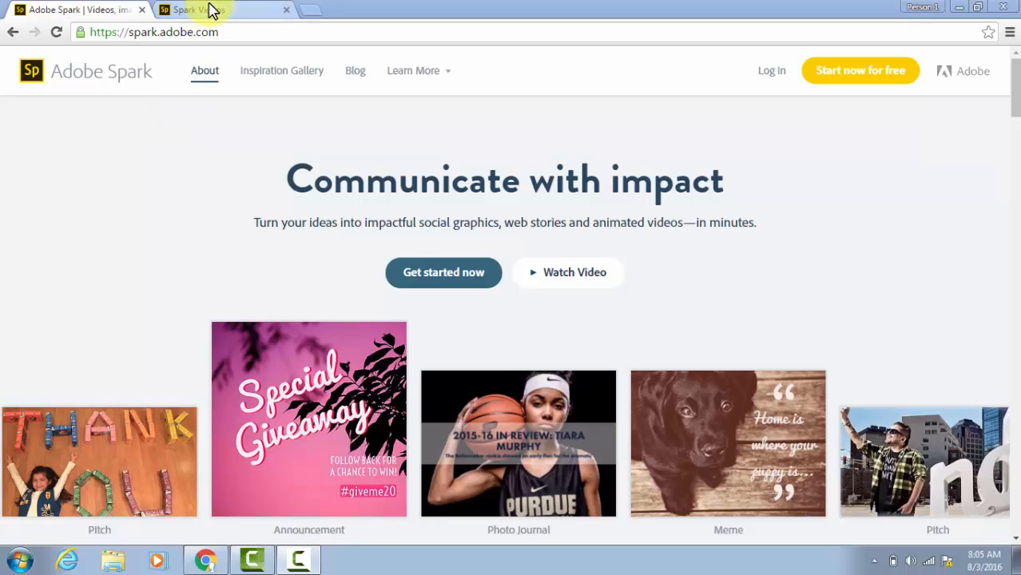
Switch to the Spark Videos sample page and play the sample video through to its credits.
left_click(224, 9)
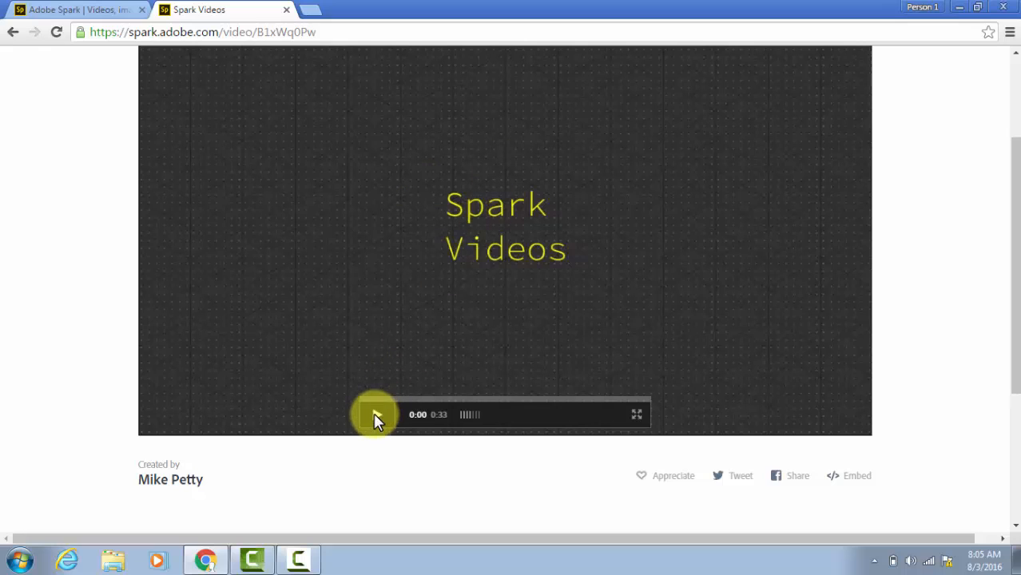
left_click(376, 414)
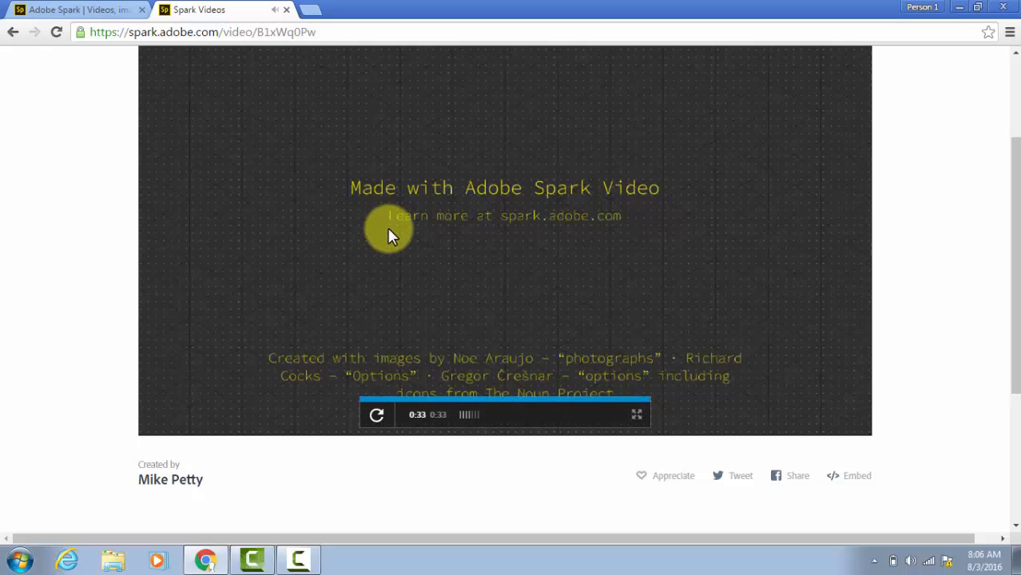
mouse_move(300, 70)
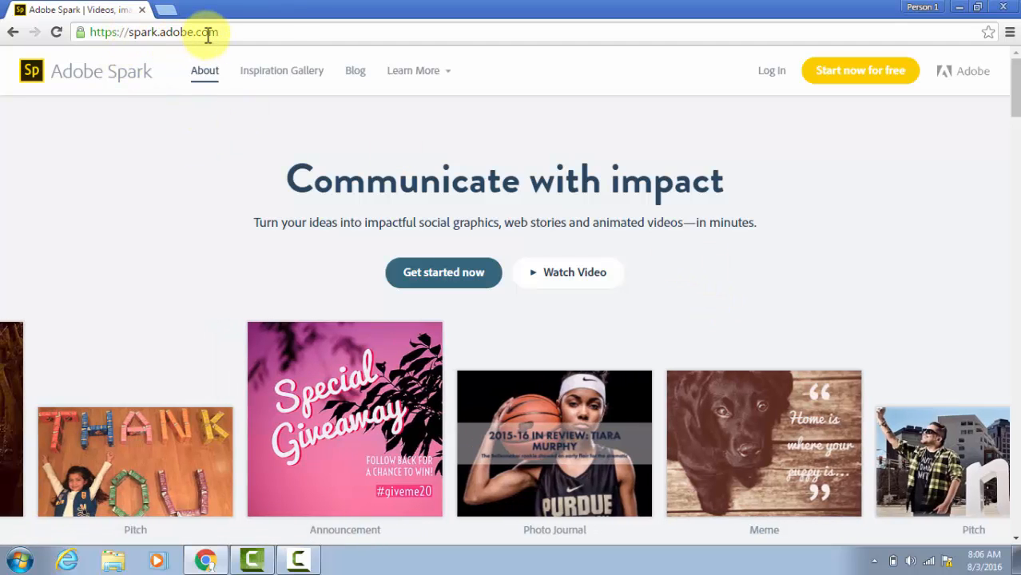
mouse_move(772, 71)
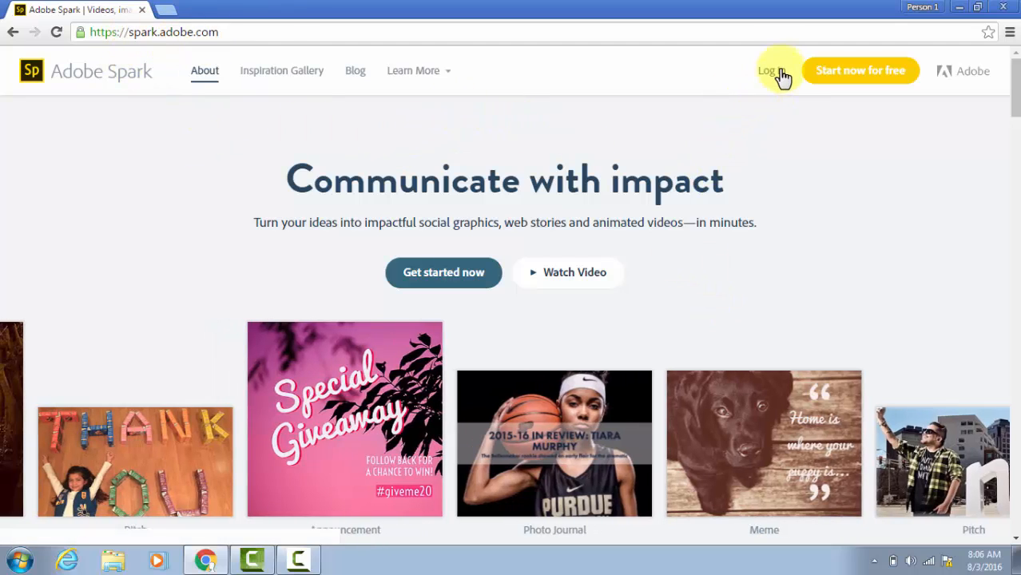
Log in to Adobe Spark using a Google account.
left_click(766, 70)
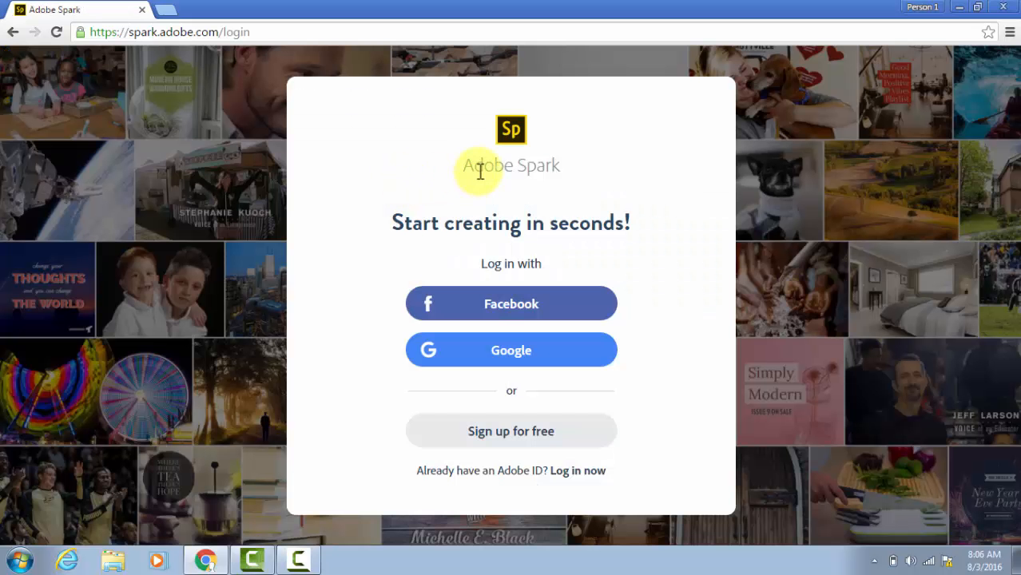
mouse_move(511, 350)
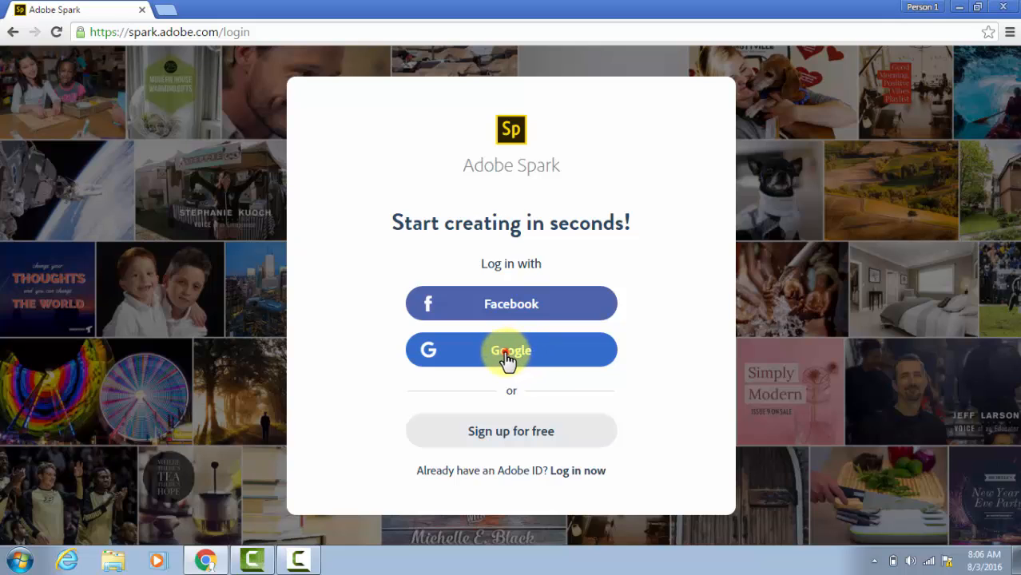
left_click(510, 350)
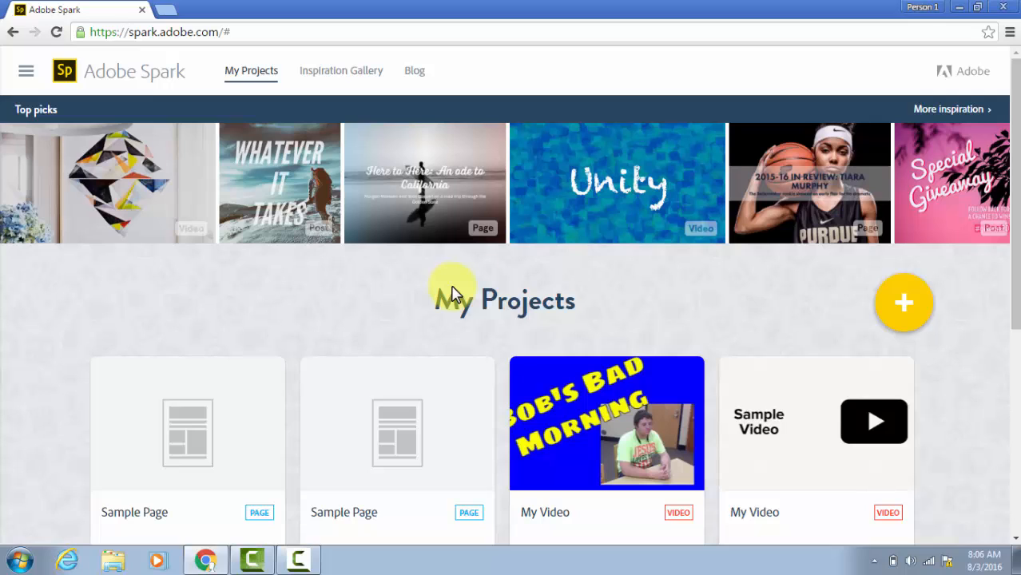
mouse_move(736, 300)
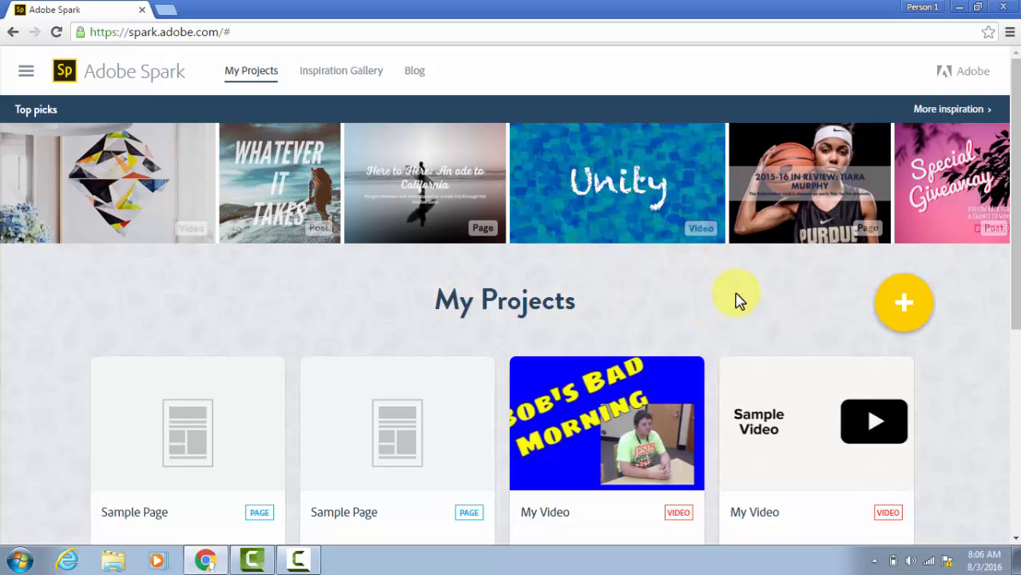
mouse_move(904, 303)
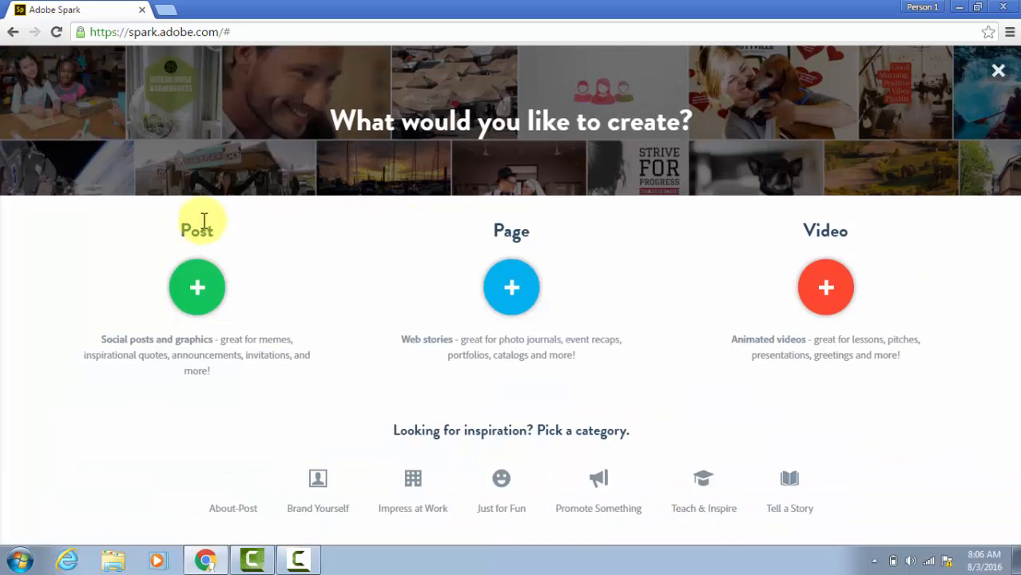
mouse_move(826, 287)
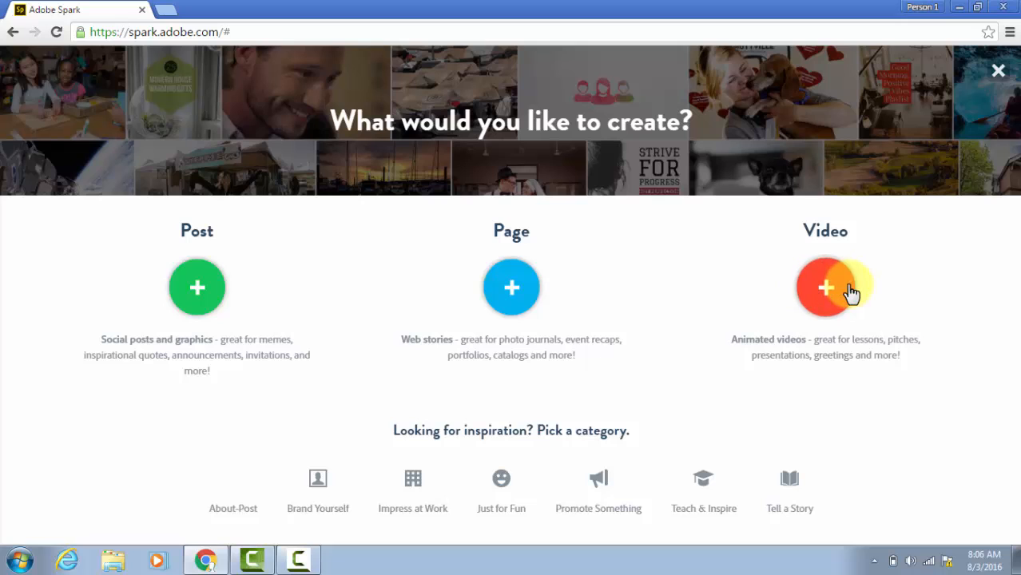
mouse_move(652, 252)
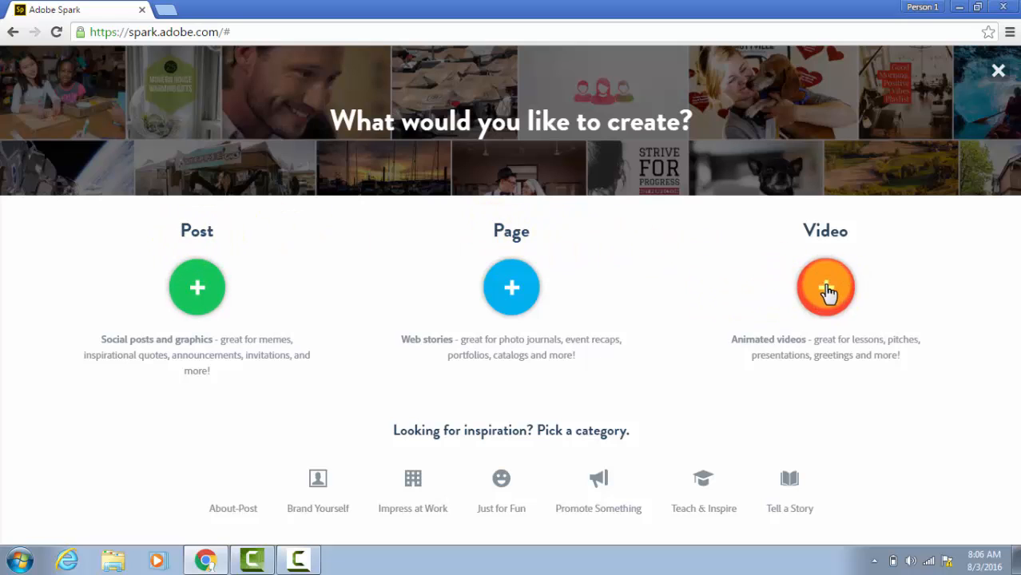
Create a new Video project, skipping the title and starting without a story template.
left_click(826, 288)
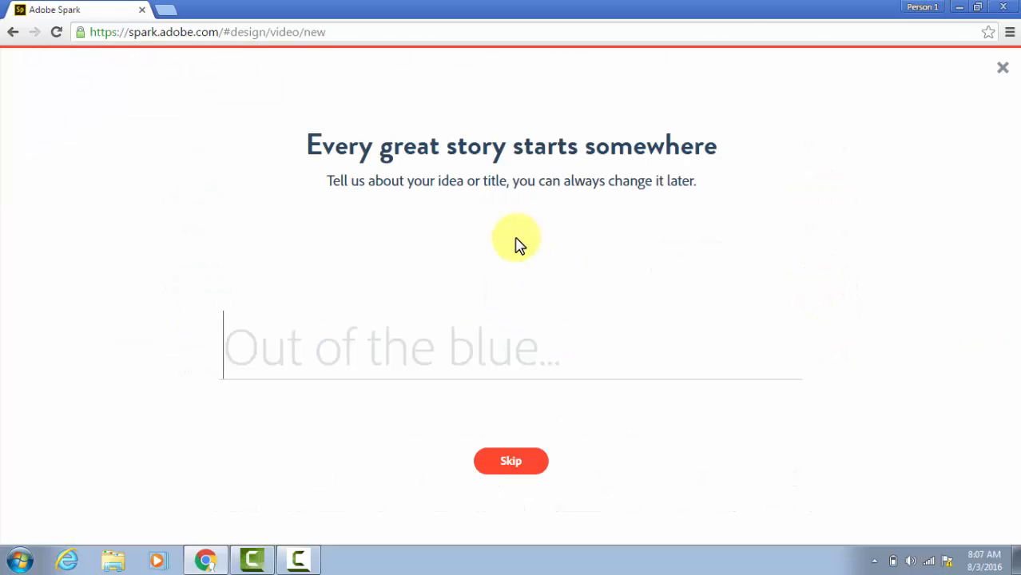
mouse_move(451, 215)
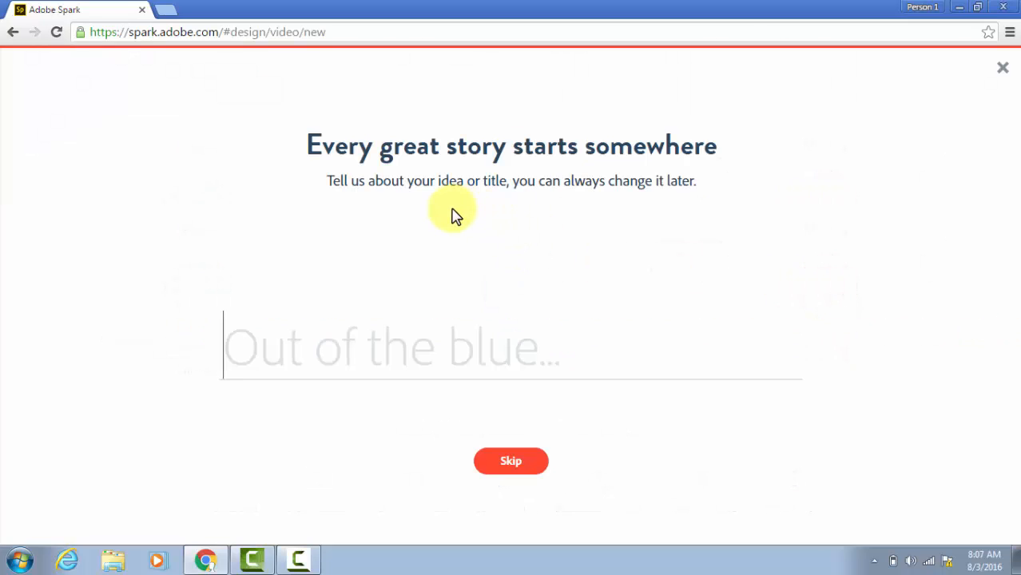
mouse_move(234, 336)
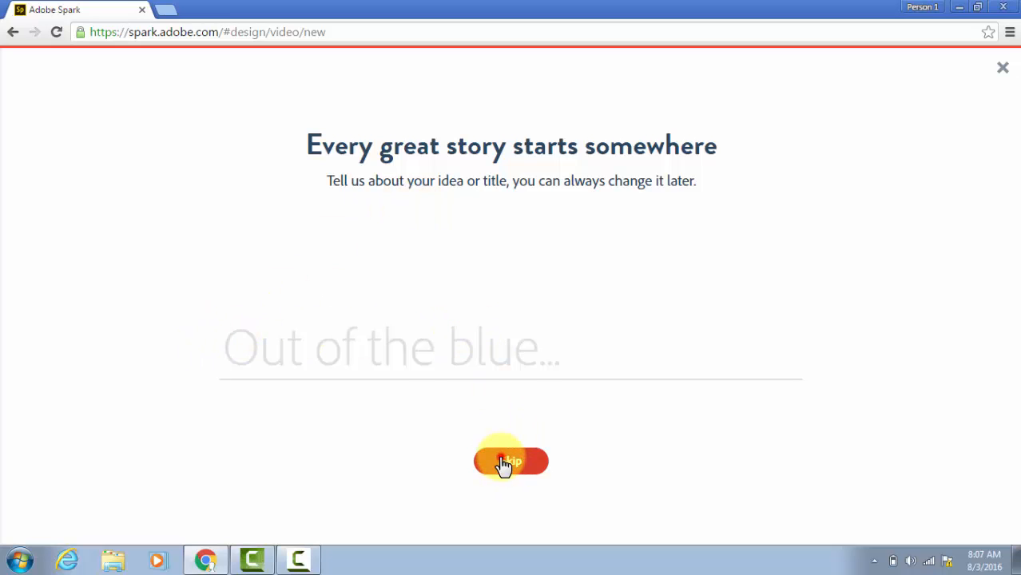
left_click(510, 460)
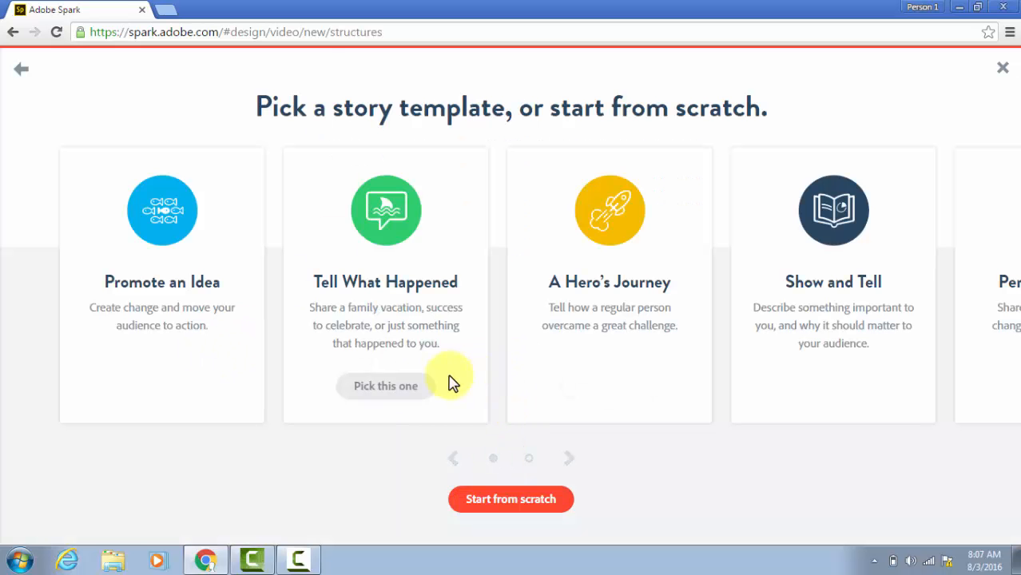
mouse_move(479, 500)
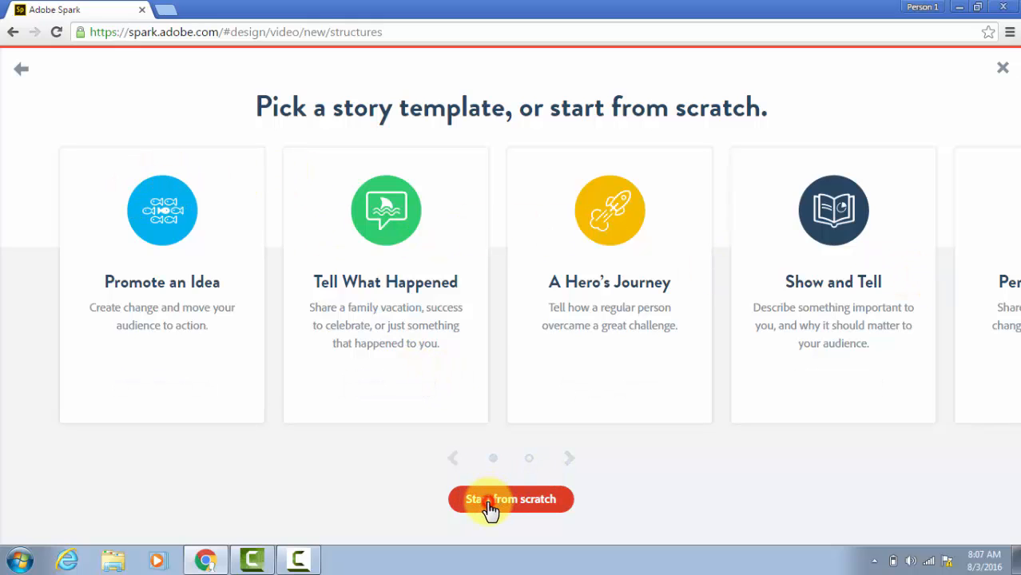
left_click(511, 499)
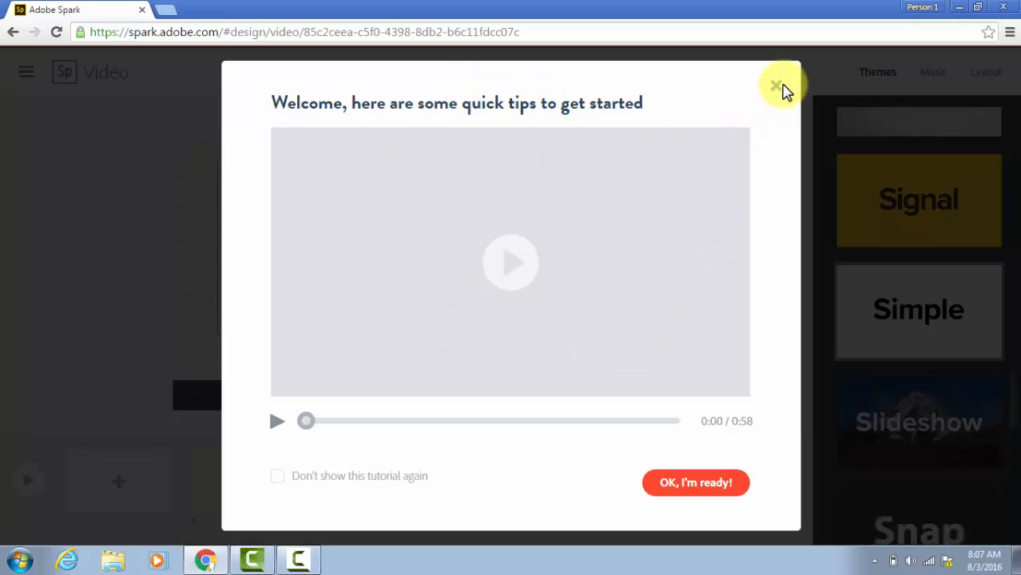
Close the quick tips welcome dialog.
left_click(776, 85)
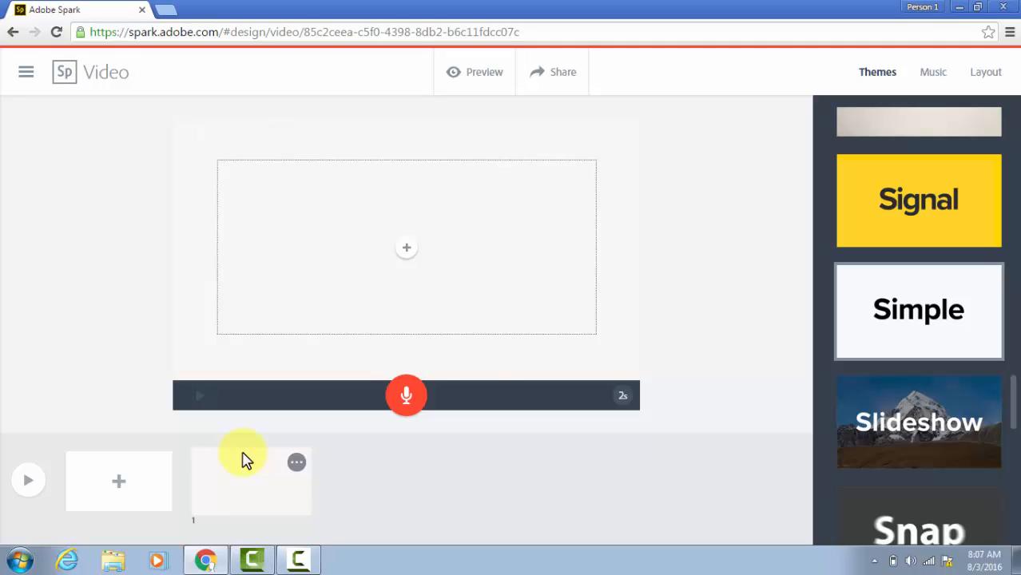
mouse_move(495, 372)
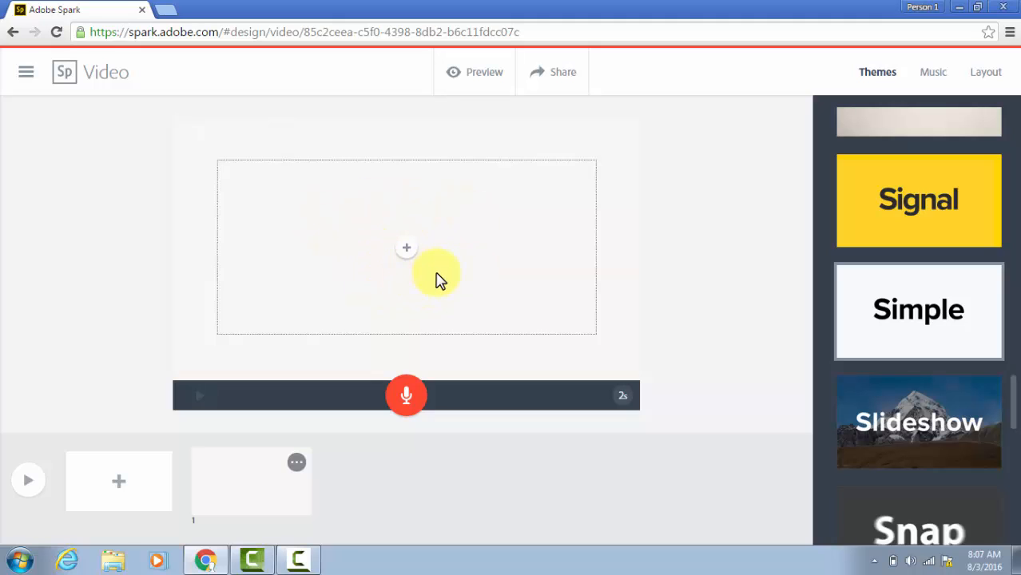
mouse_move(933, 72)
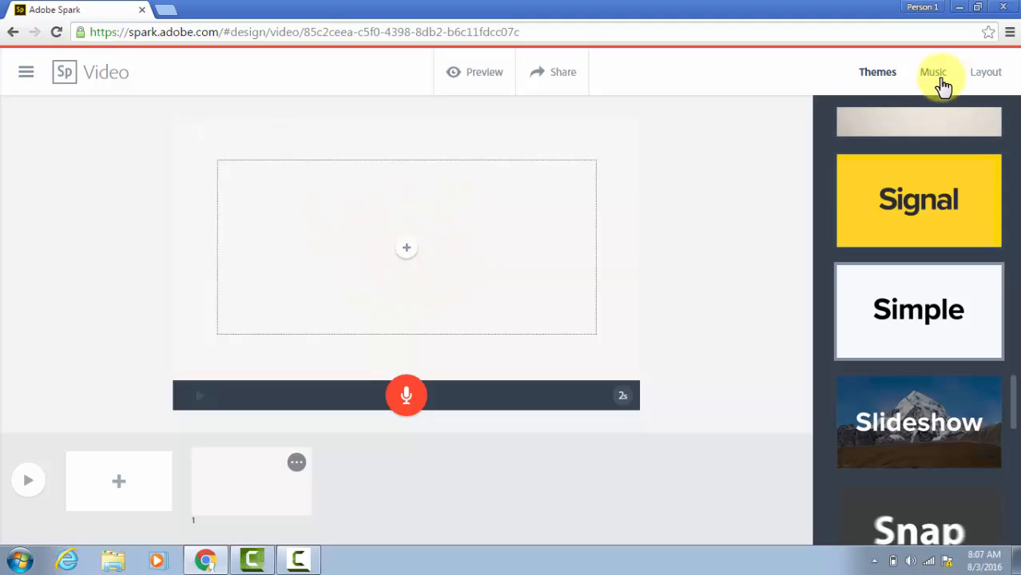
mouse_move(878, 72)
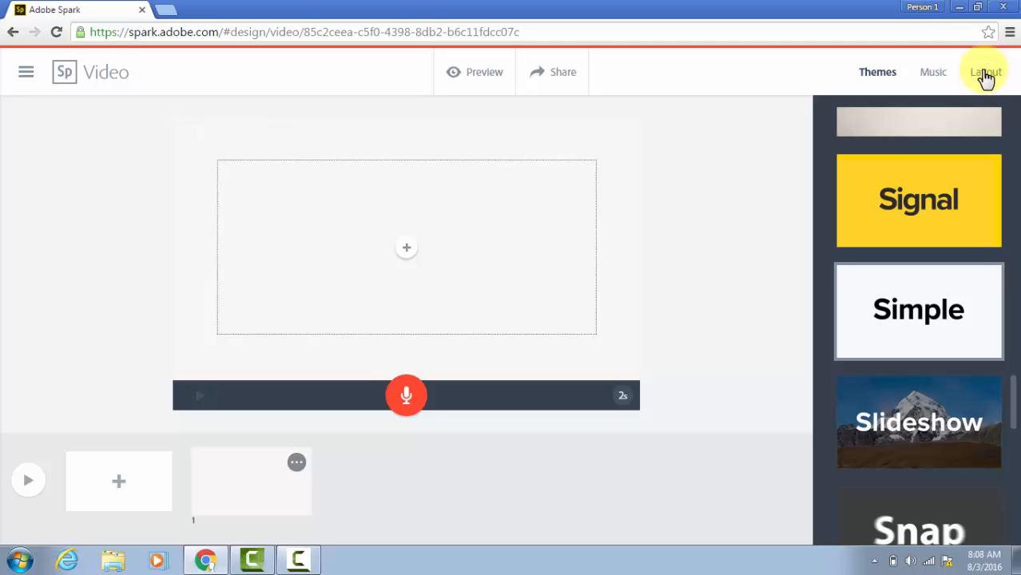
Apply the Two Things layout to the first slide.
left_click(985, 72)
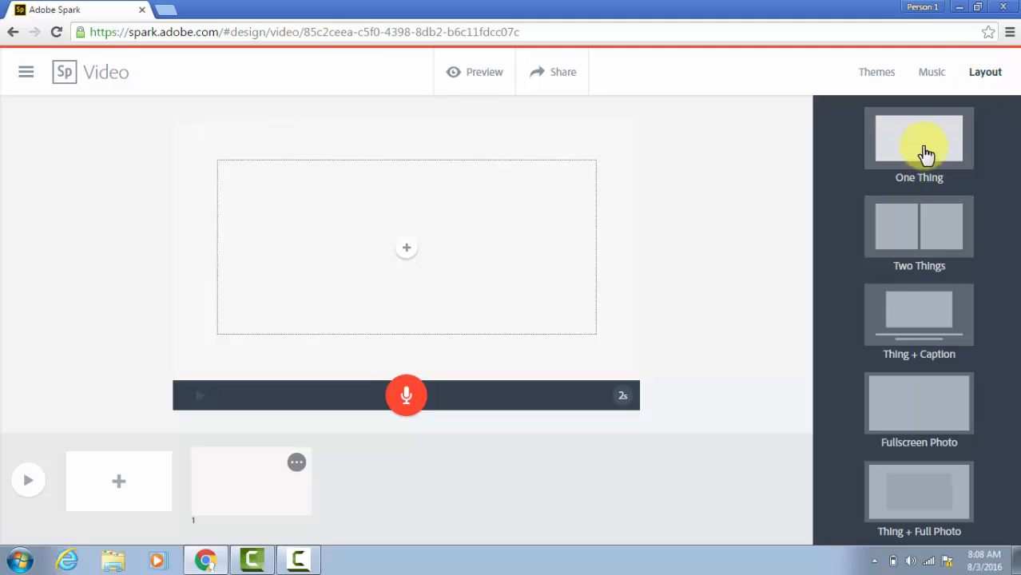
mouse_move(923, 377)
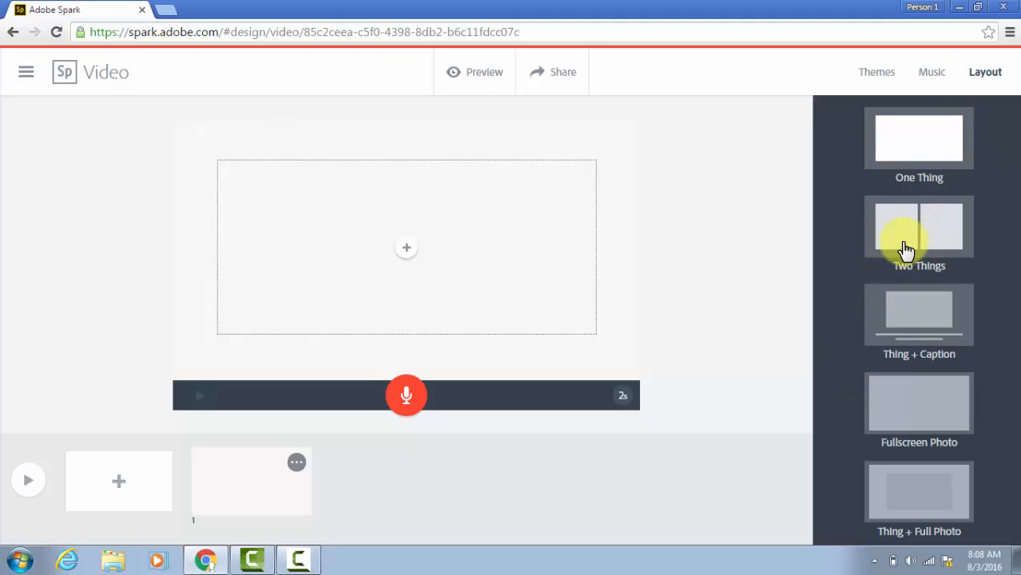
mouse_move(933, 403)
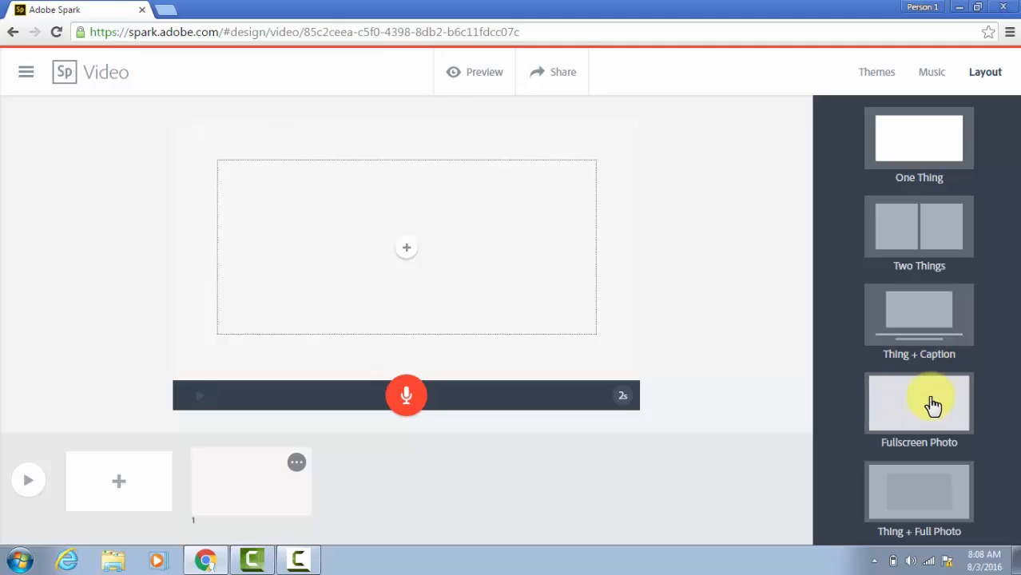
mouse_move(895, 478)
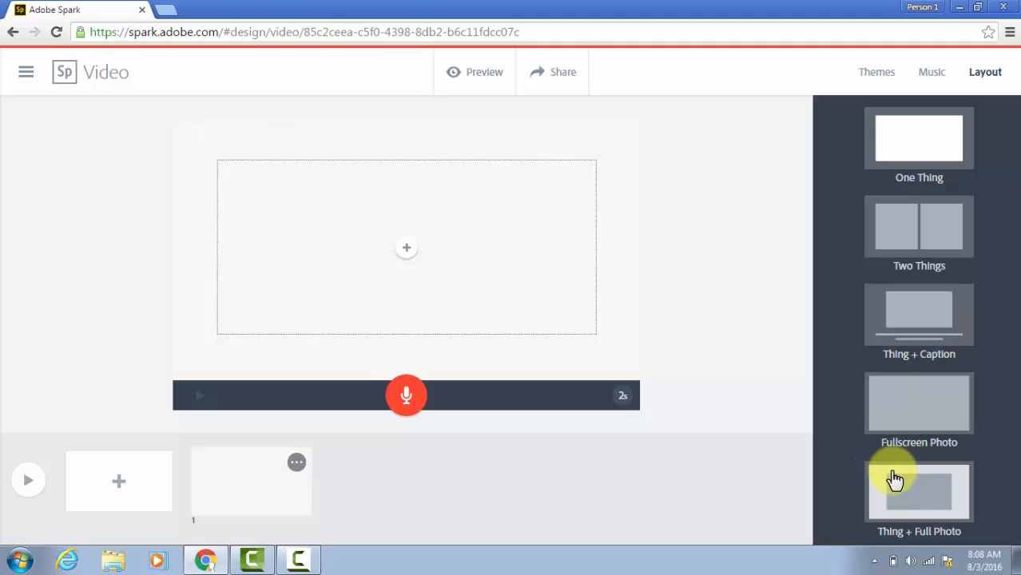
mouse_move(951, 191)
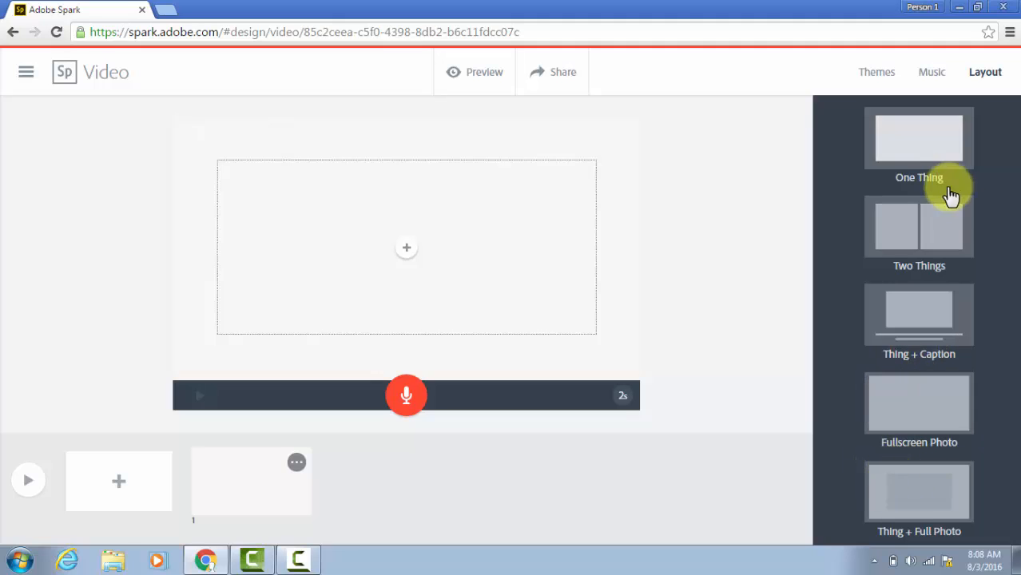
left_click(919, 138)
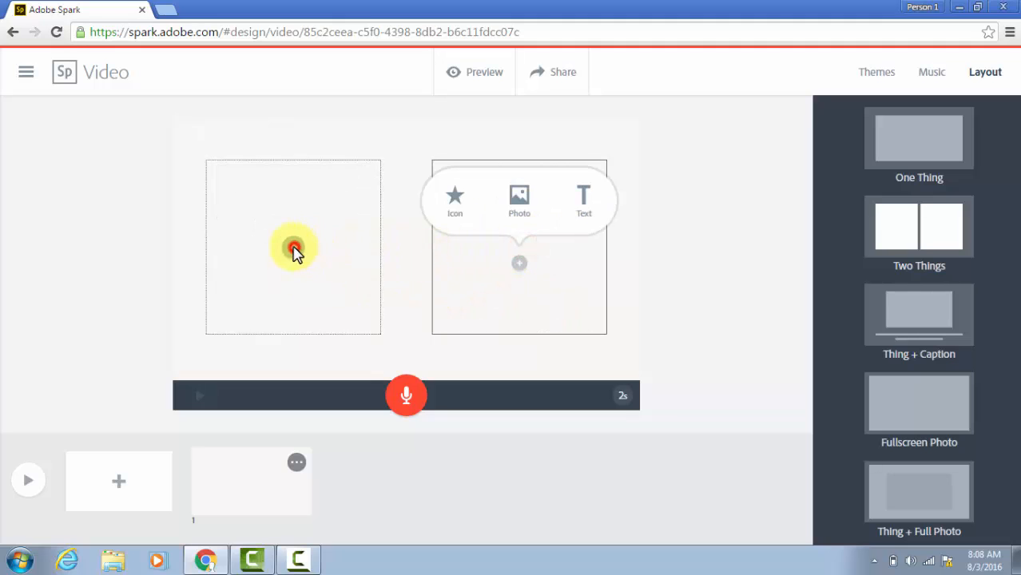
Search free photos for 'travel' and place the cloud-over-sea photo in the left box.
left_click(293, 264)
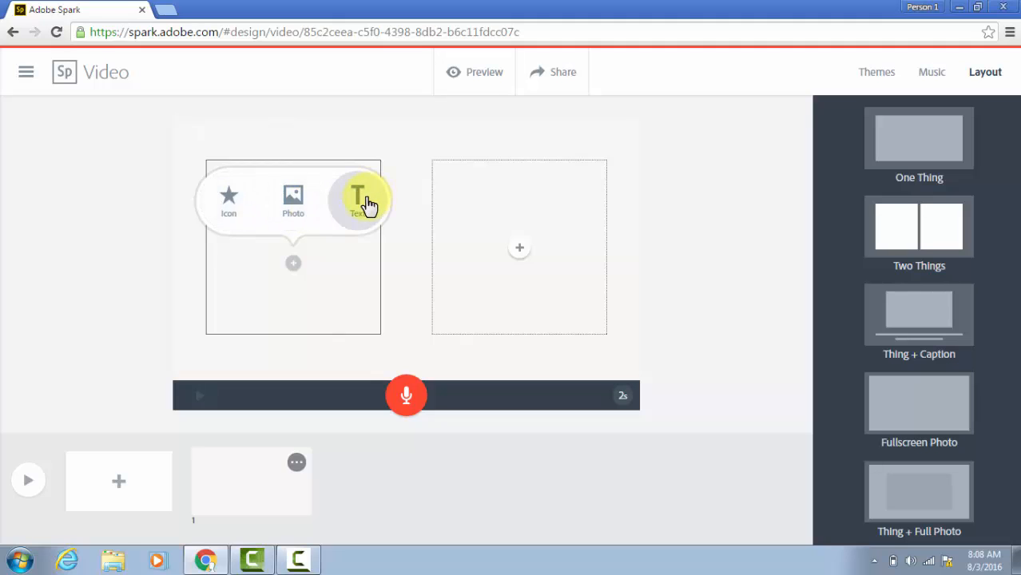
left_click(228, 198)
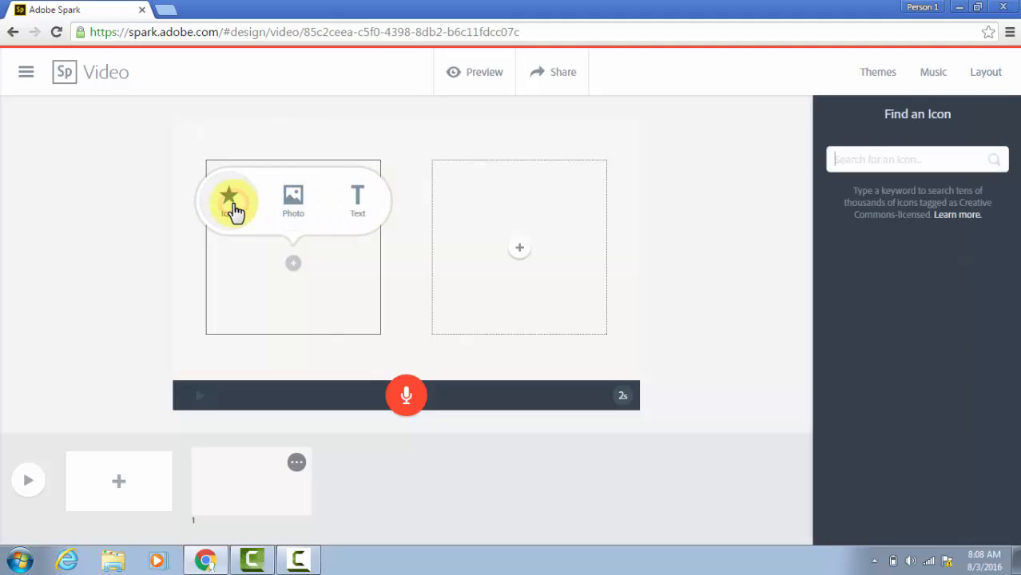
type("school")
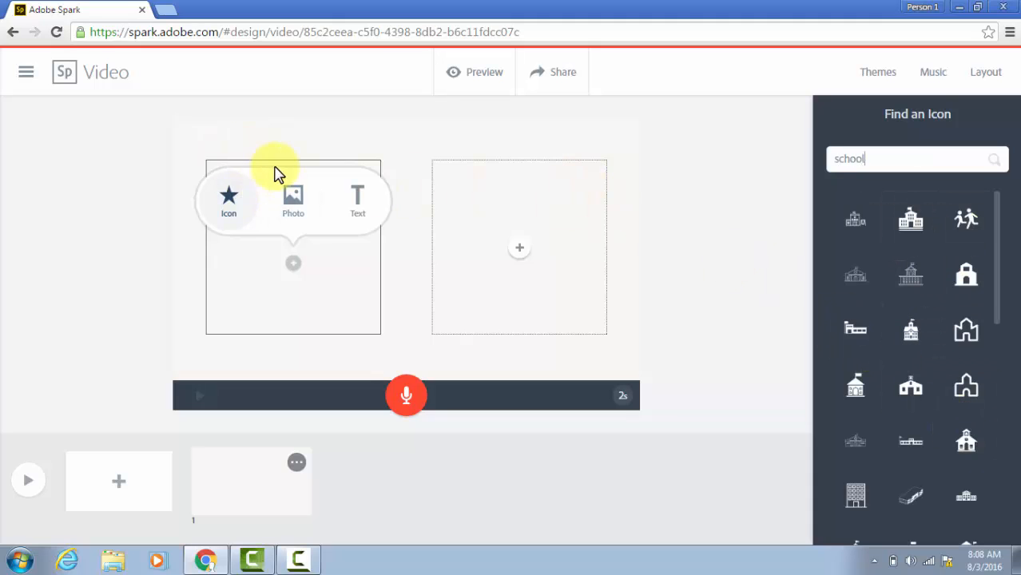
left_click(294, 198)
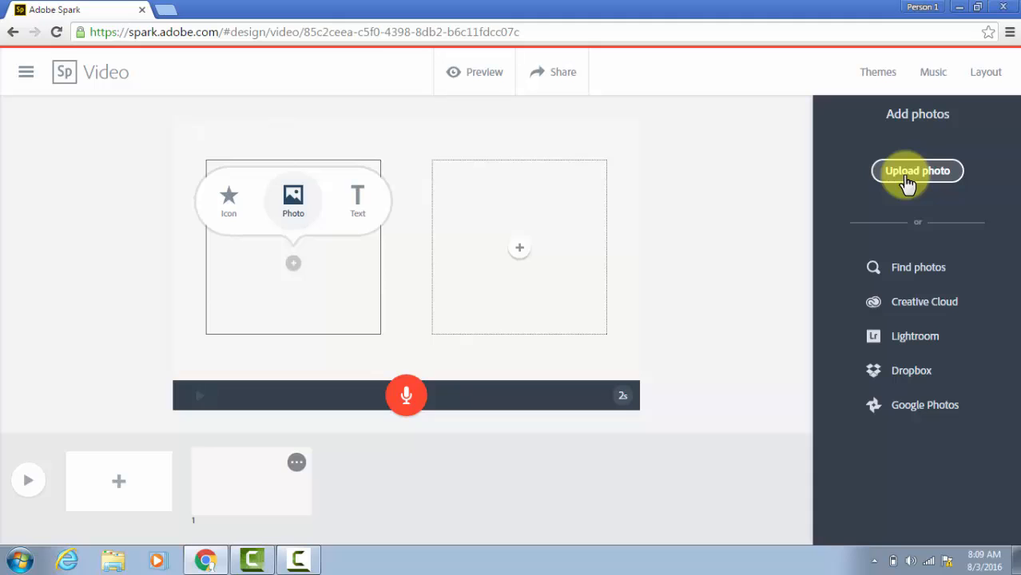
mouse_move(917, 267)
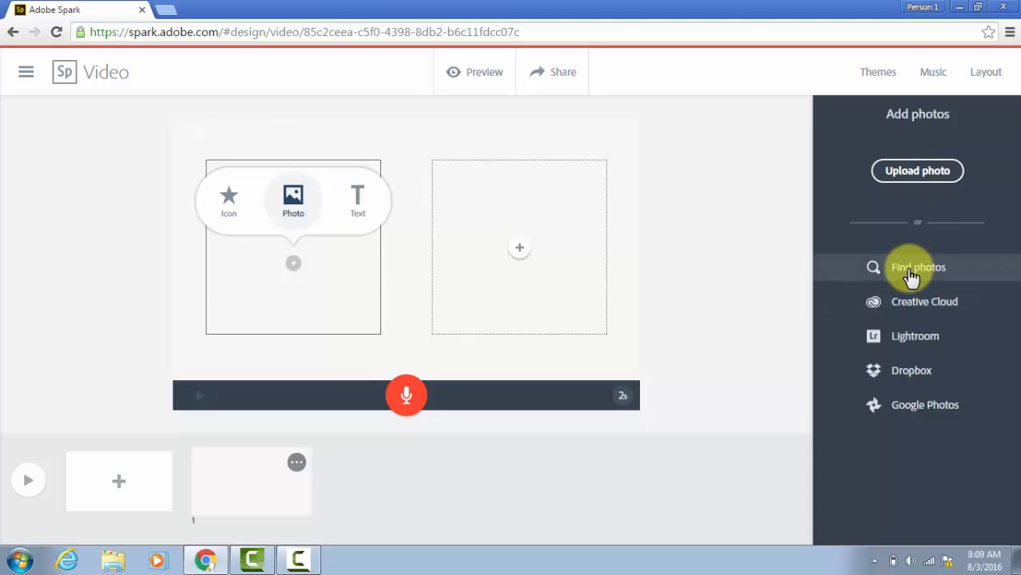
mouse_move(912, 370)
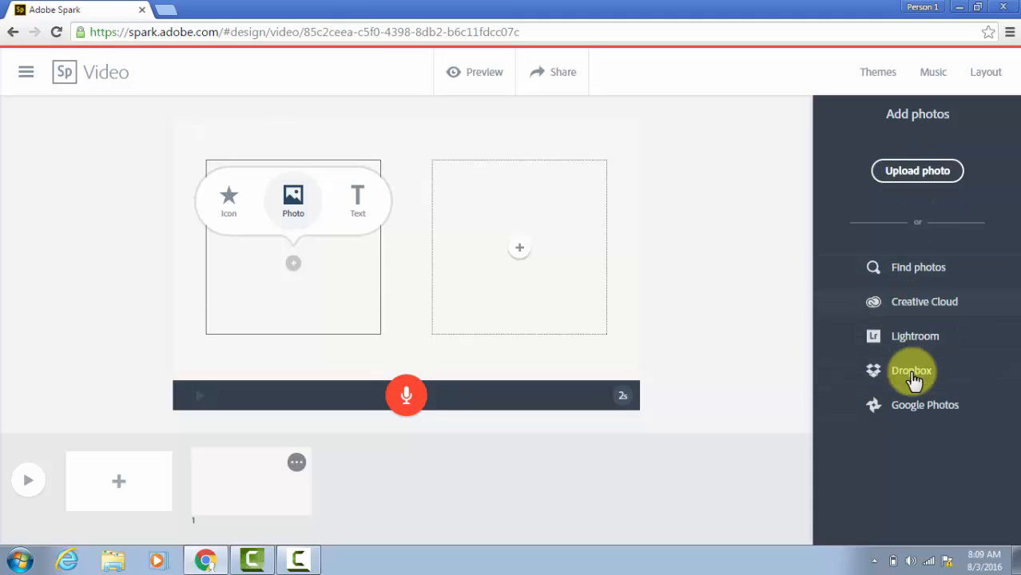
left_click(918, 267)
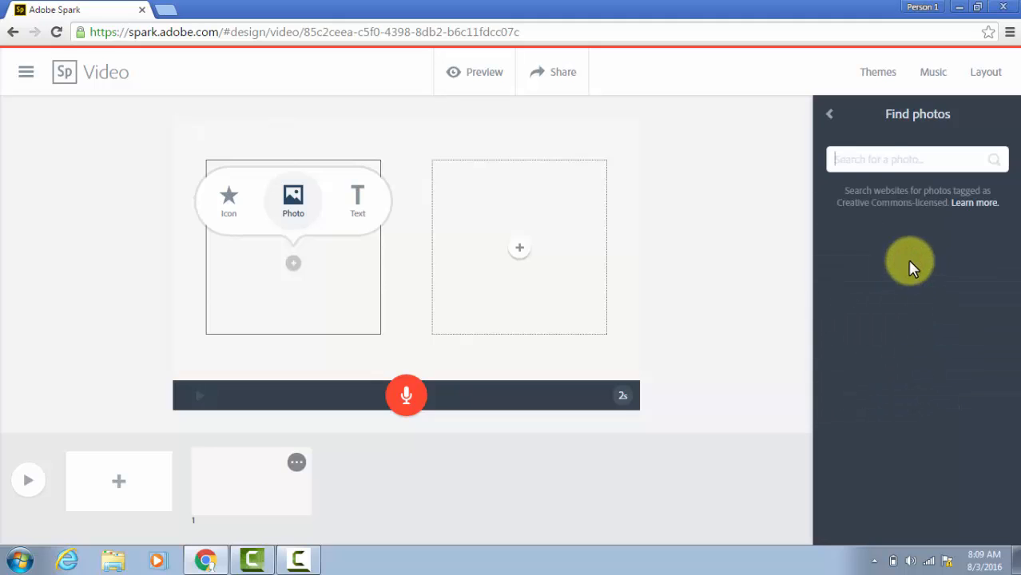
left_click(918, 159)
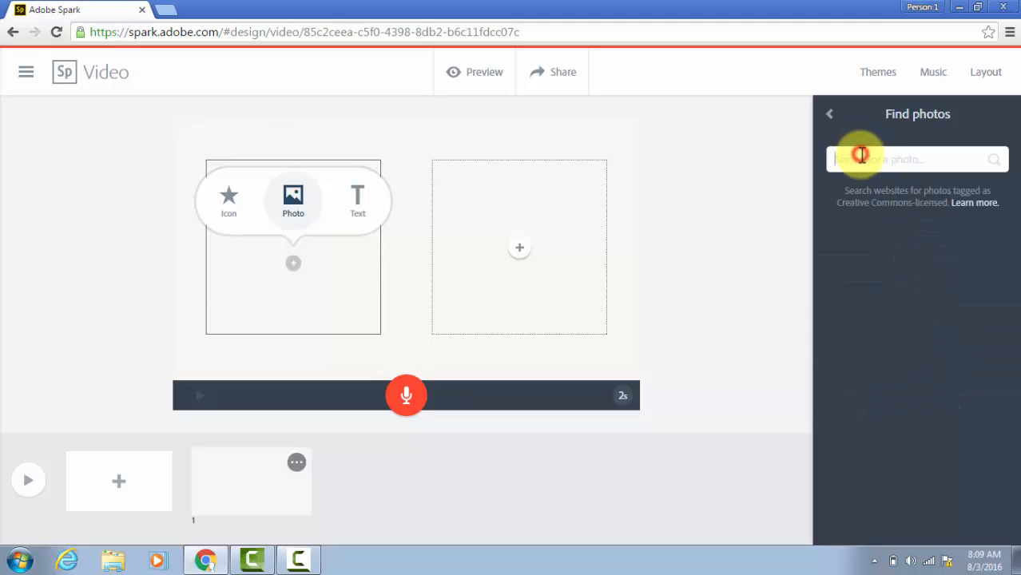
type("travel")
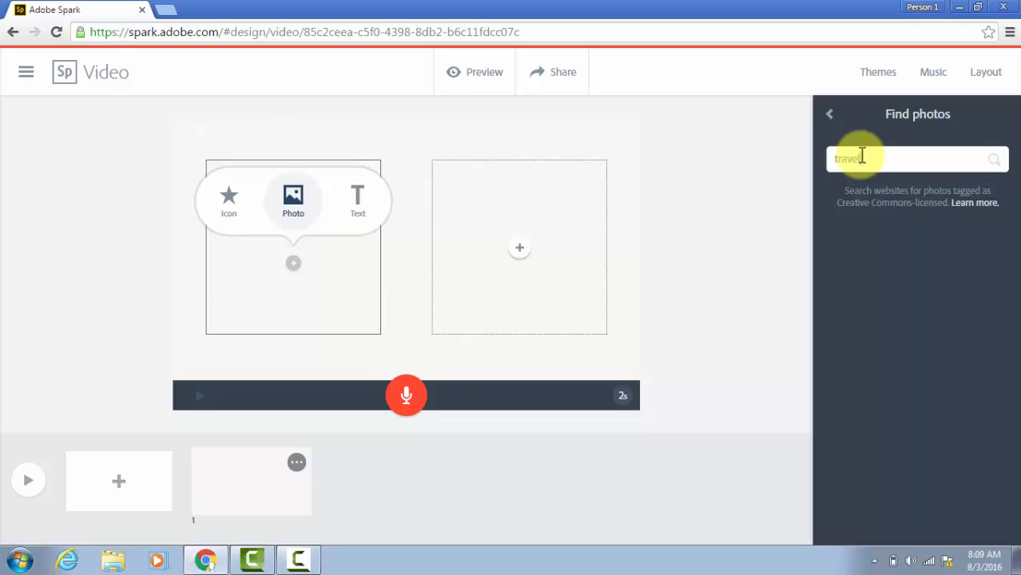
key("enter")
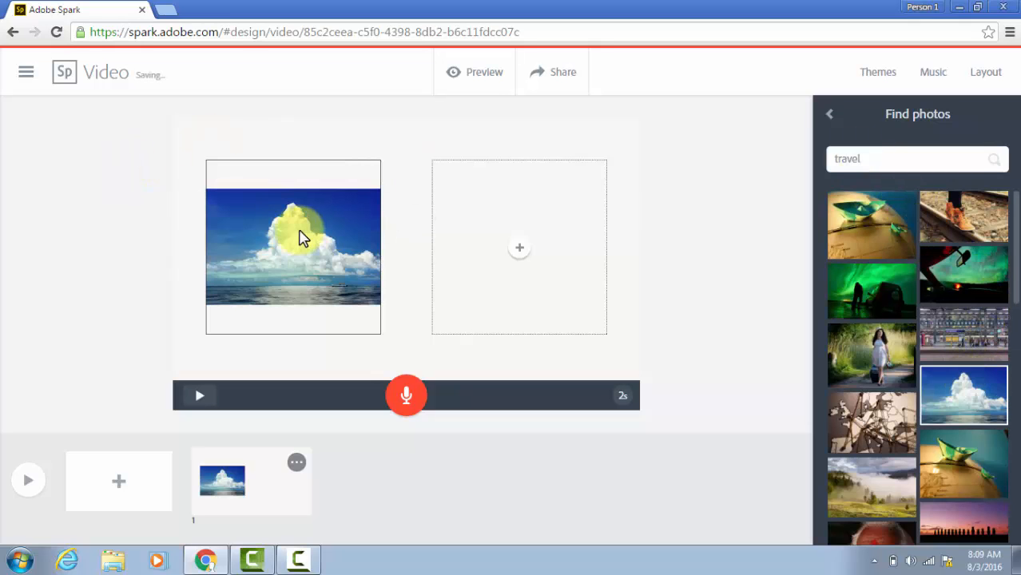
left_click(293, 239)
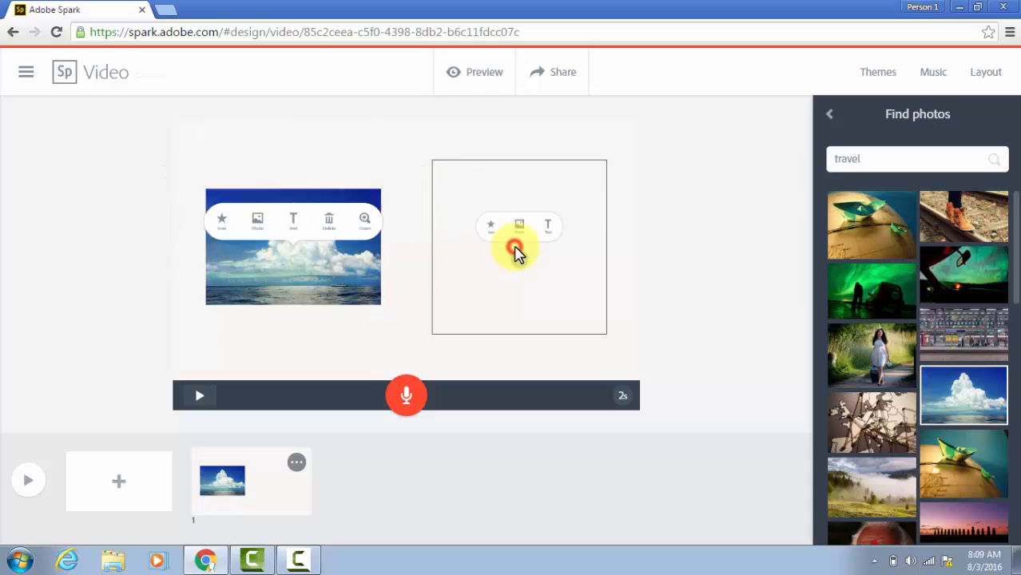
Add a text block reading 'Sample image' to the right half.
left_click(986, 72)
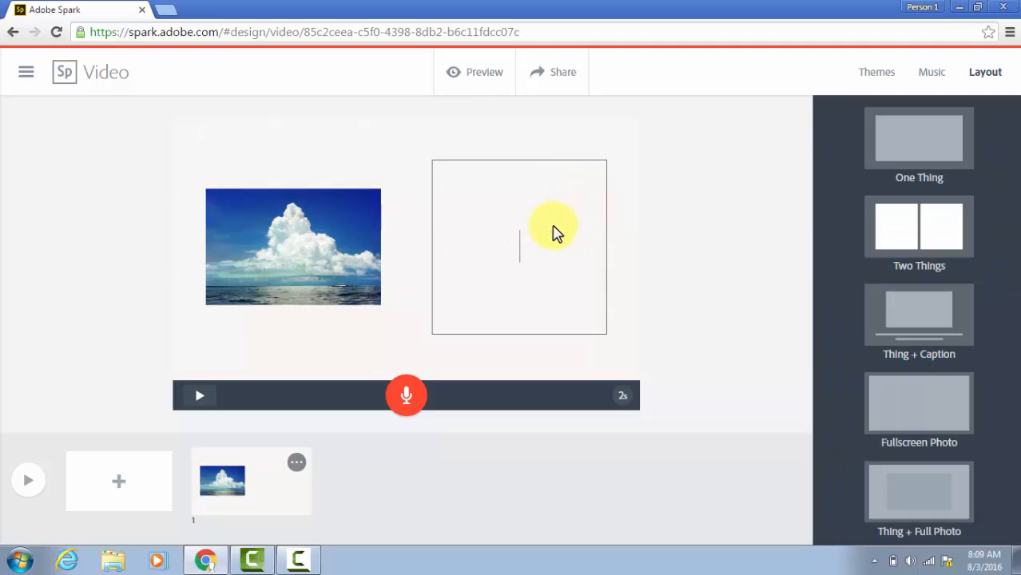
type("Sample image")
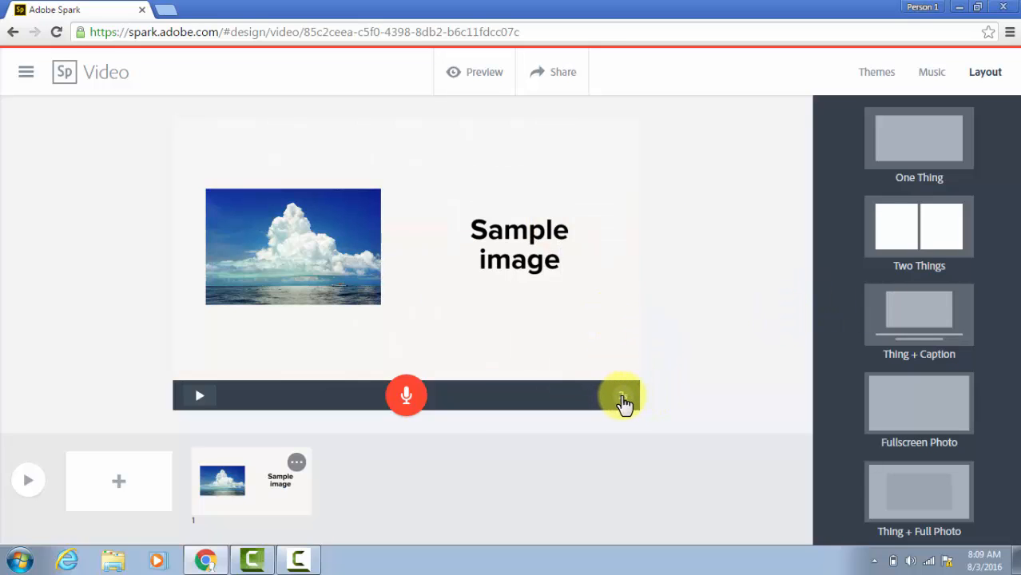
Change the first slide's duration from 2 to 5 seconds.
left_click_drag(622, 395, 561, 397)
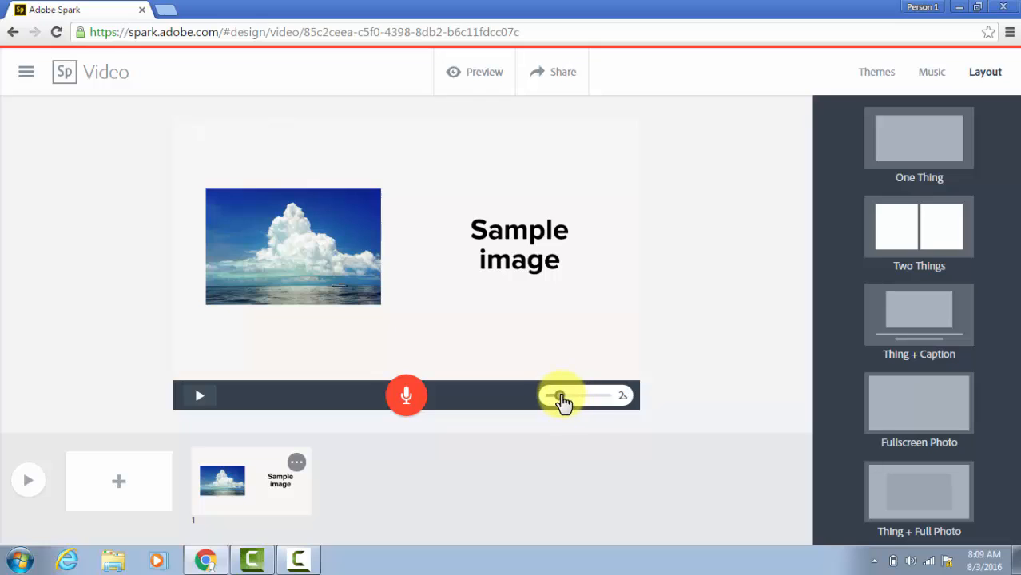
left_click_drag(562, 395, 575, 396)
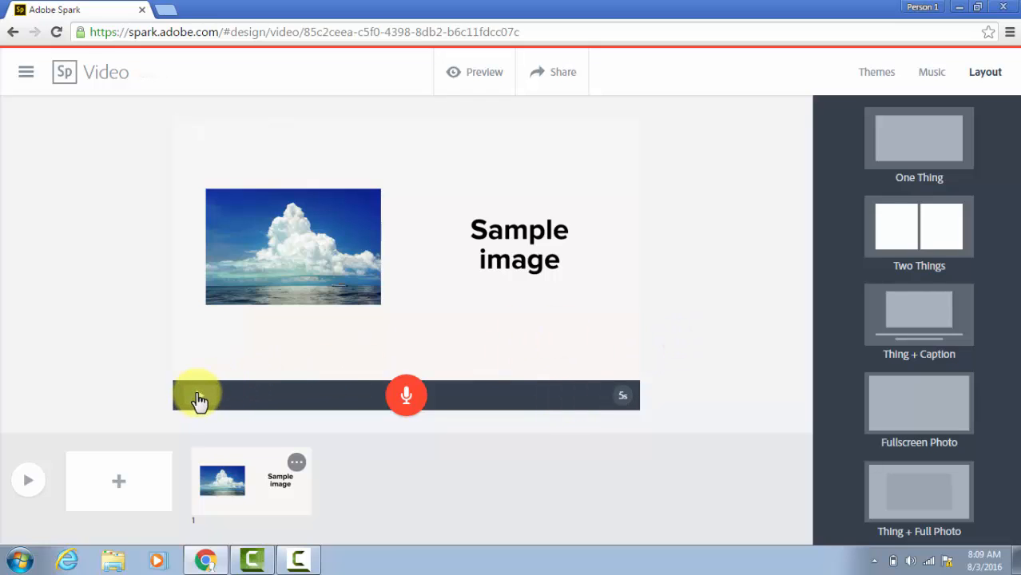
mouse_move(203, 404)
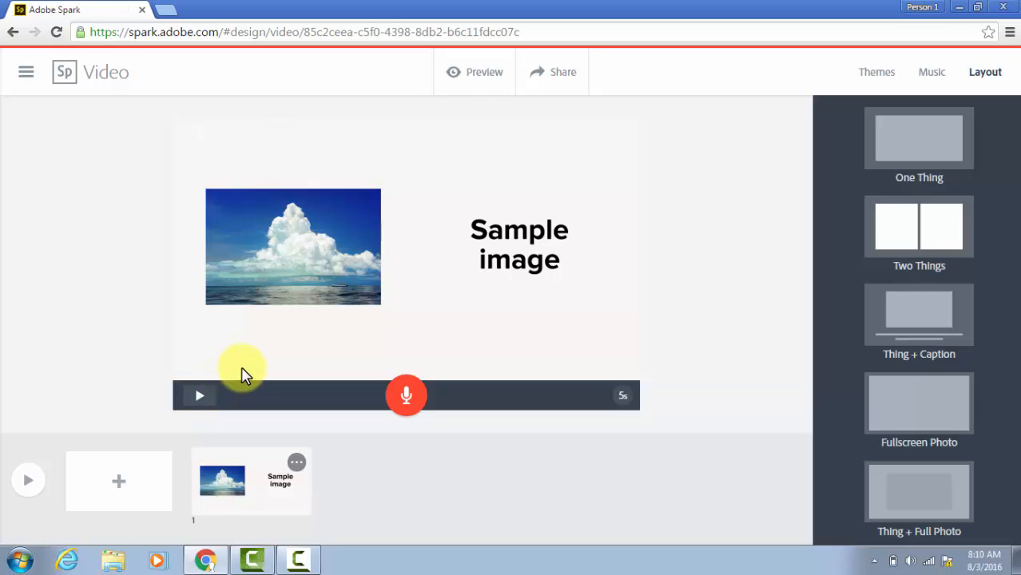
mouse_move(488, 416)
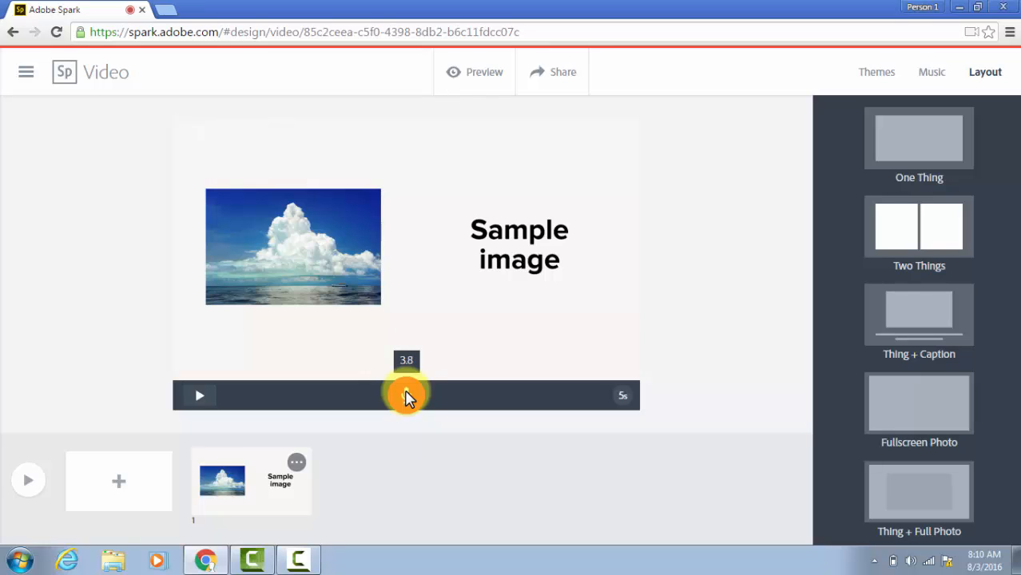
Record a voice-over narration on the first cloud photo slide.
left_click_drag(407, 395, 406, 396)
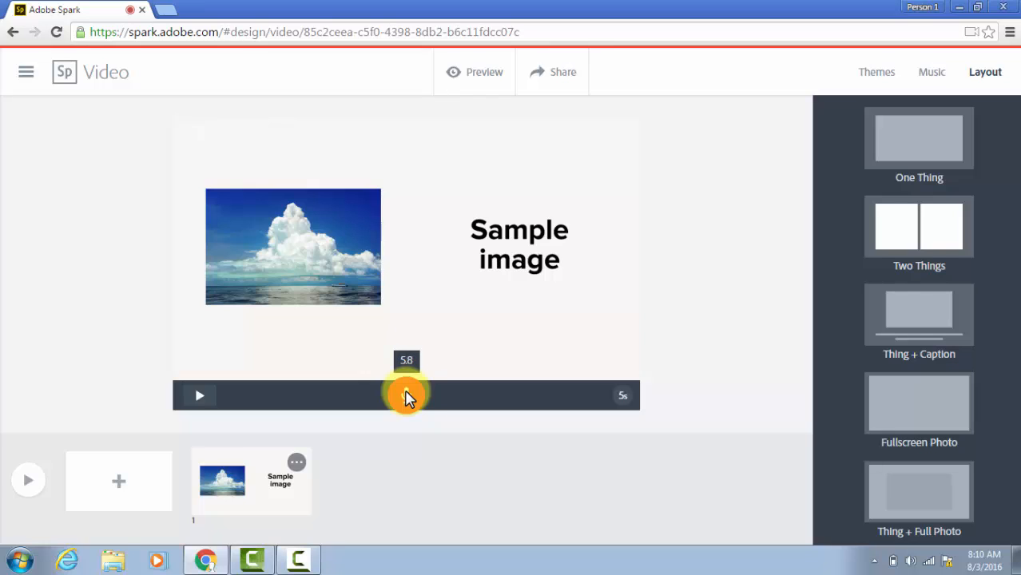
left_click(406, 395)
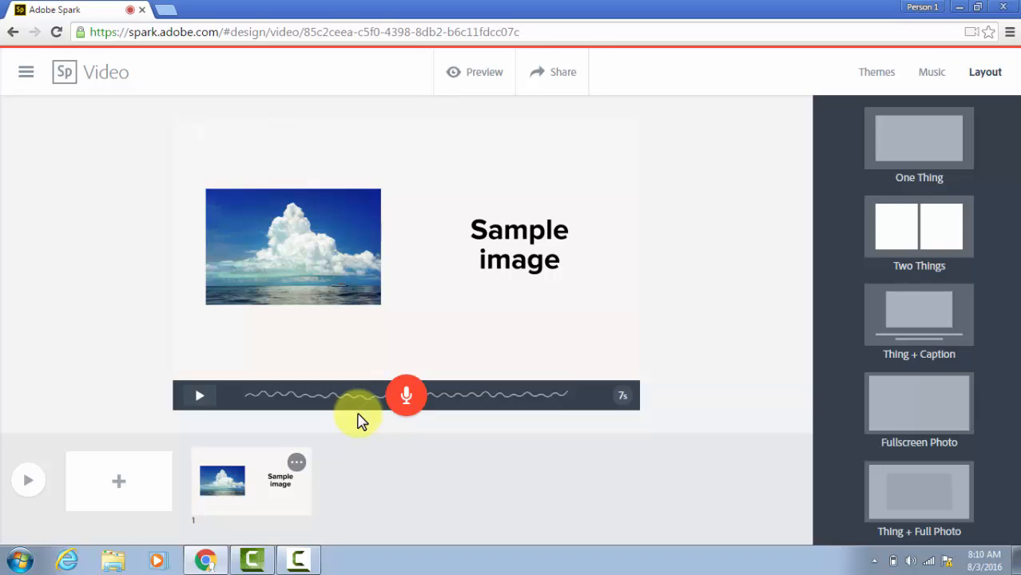
mouse_move(488, 436)
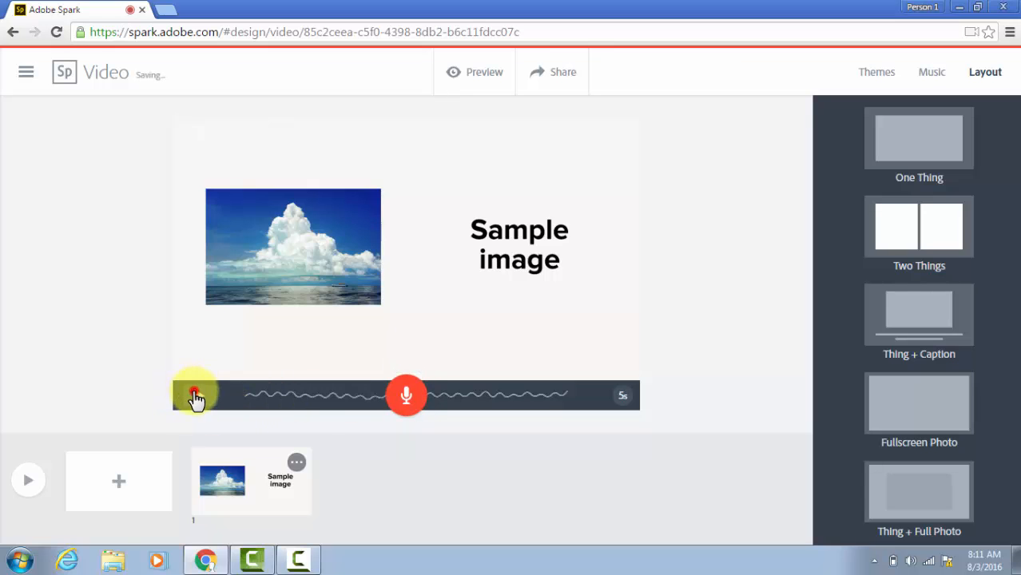
left_click(197, 395)
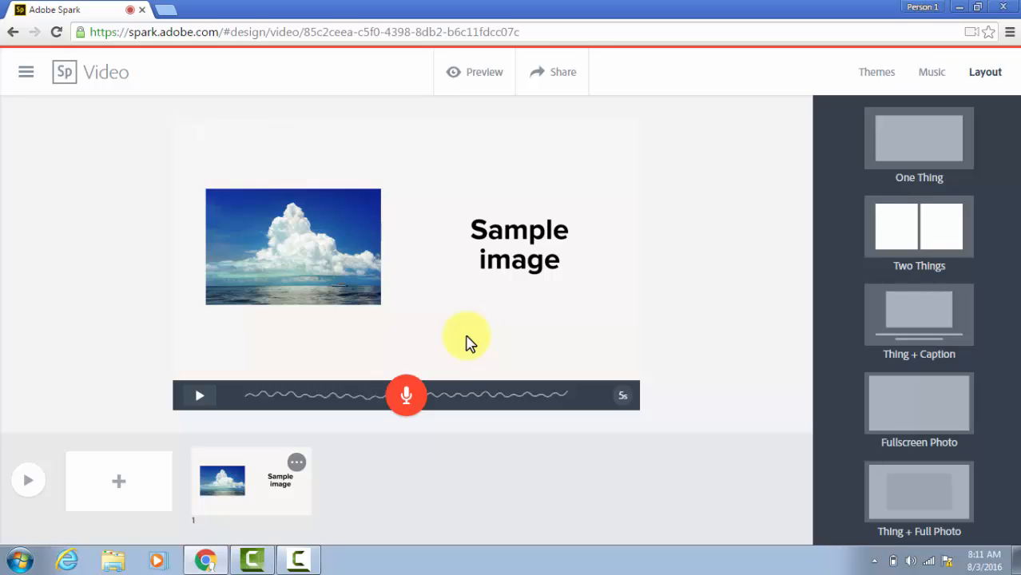
mouse_move(488, 312)
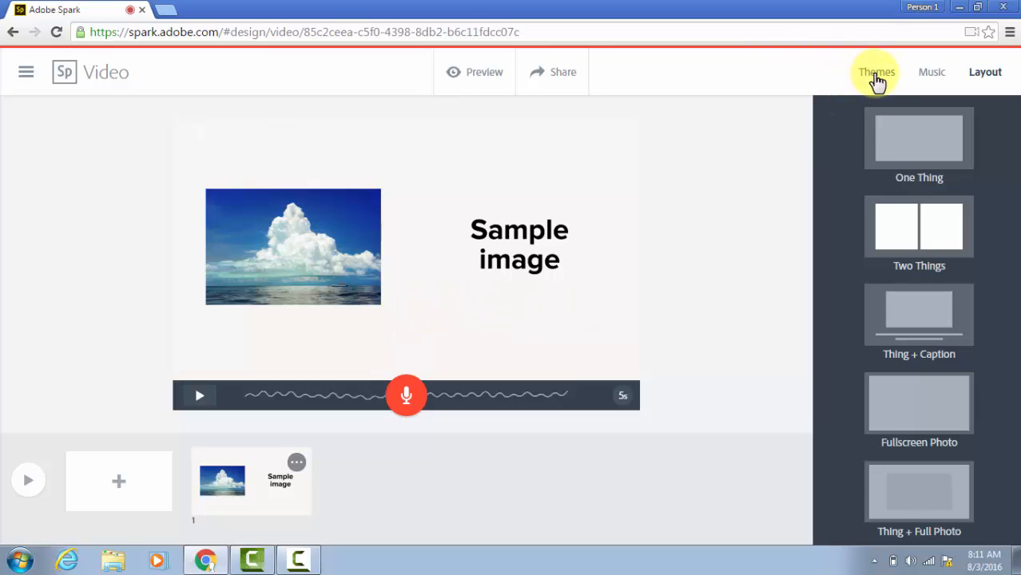
Apply the Lights theme with its purple bokeh background.
left_click(877, 72)
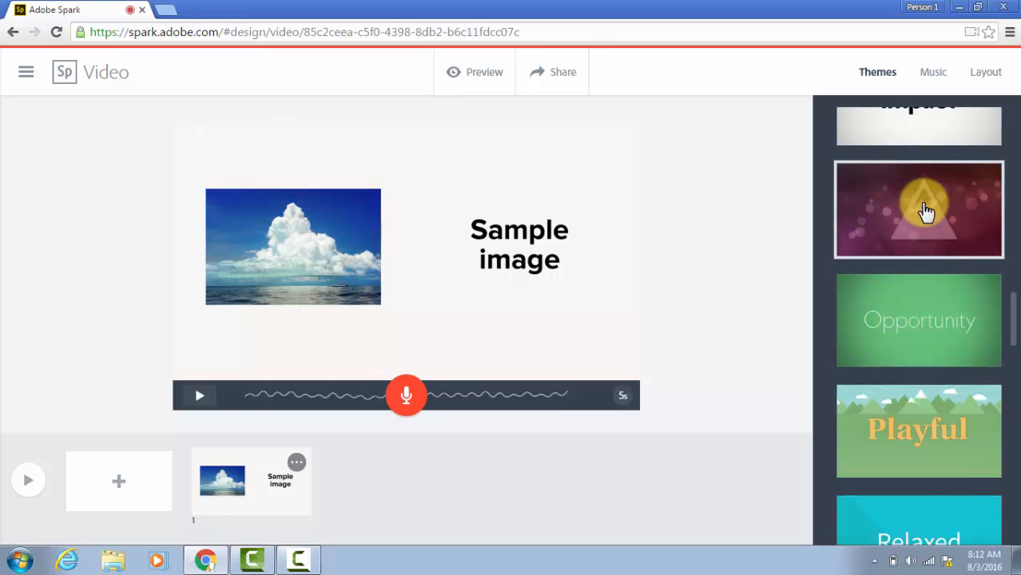
left_click(919, 209)
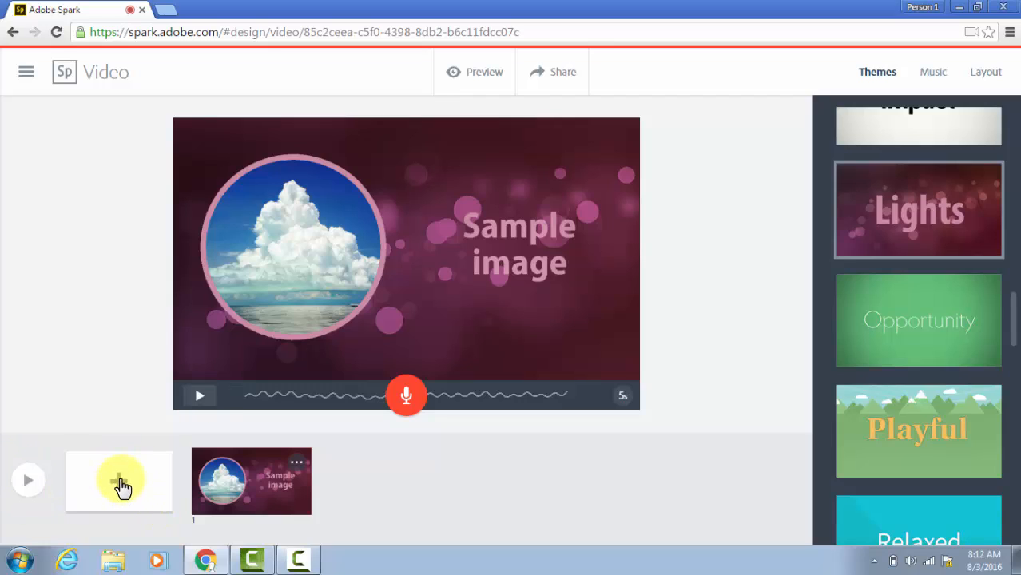
Add slide 2 with a Fullscreen Photo layout showing the pinned Europe map photo.
left_click(118, 480)
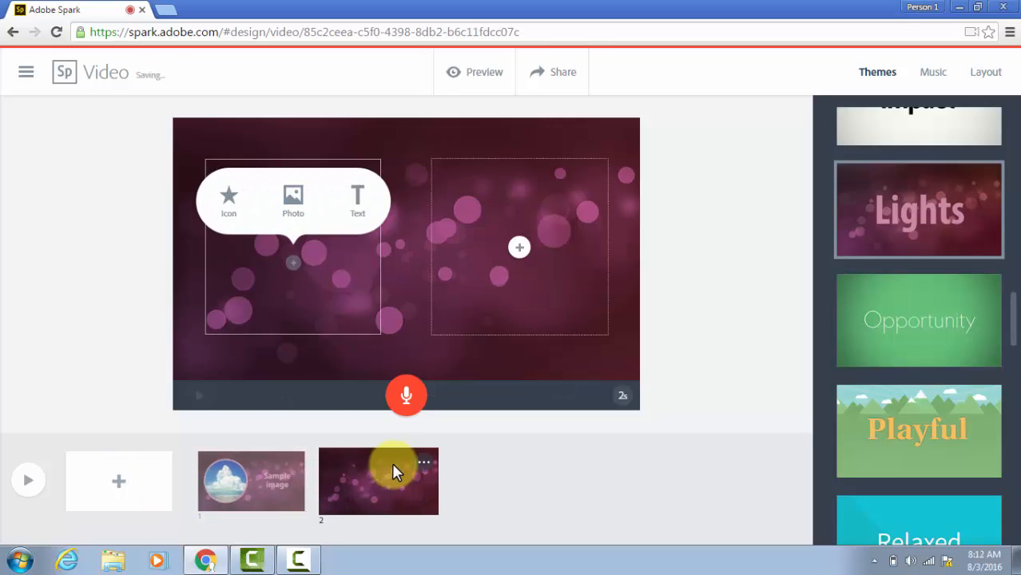
mouse_move(499, 300)
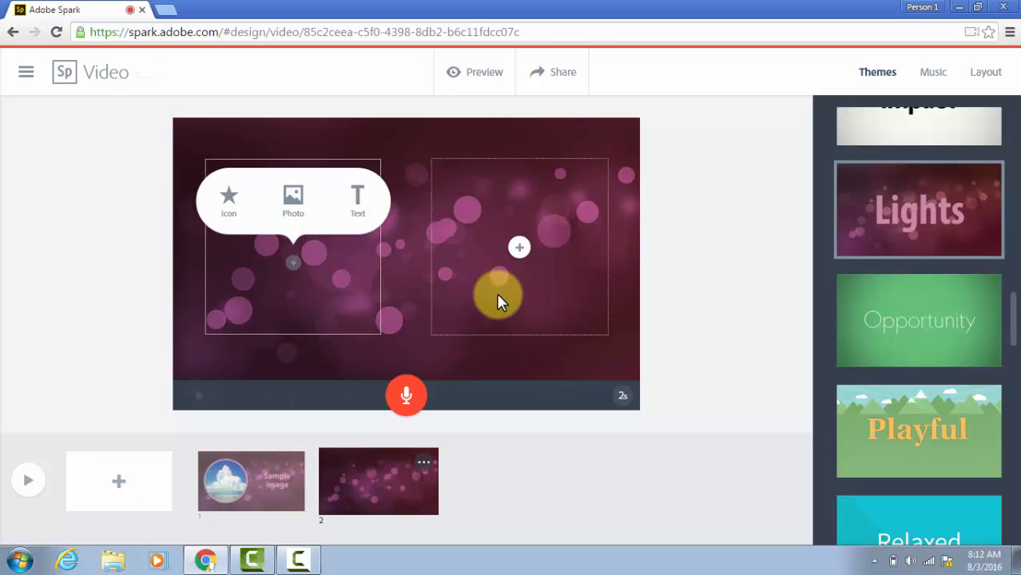
left_click(985, 72)
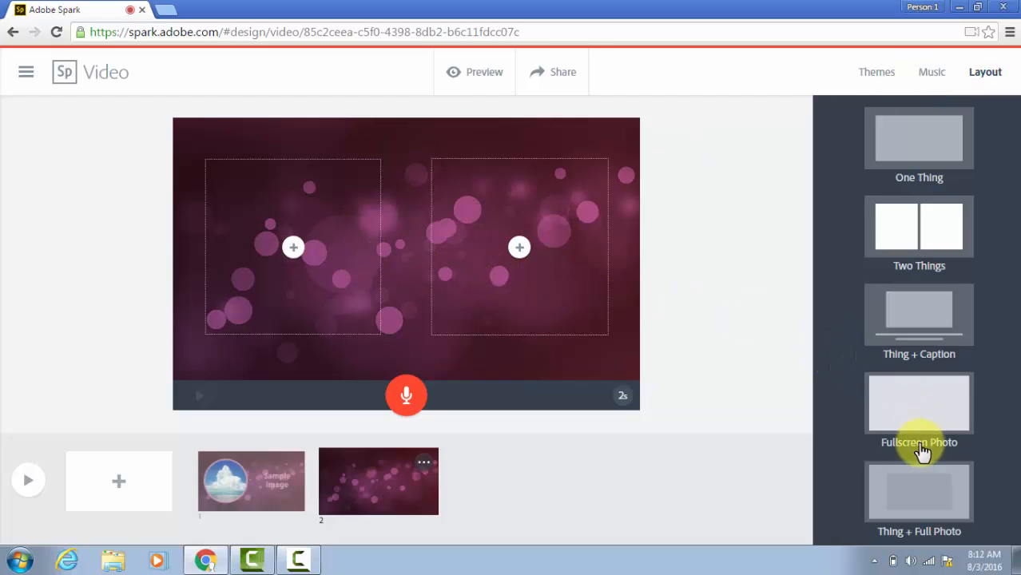
left_click(919, 408)
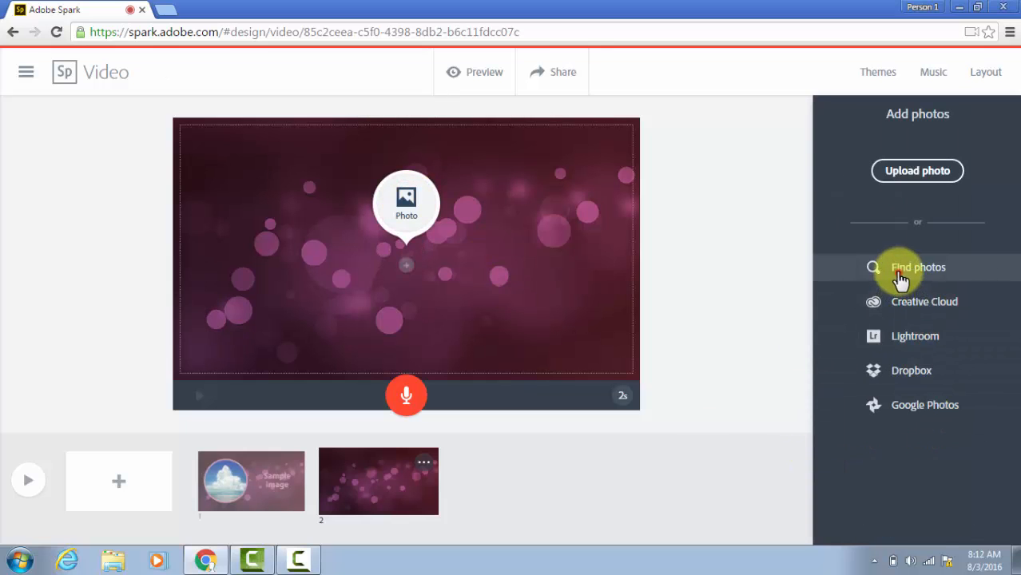
left_click(918, 267)
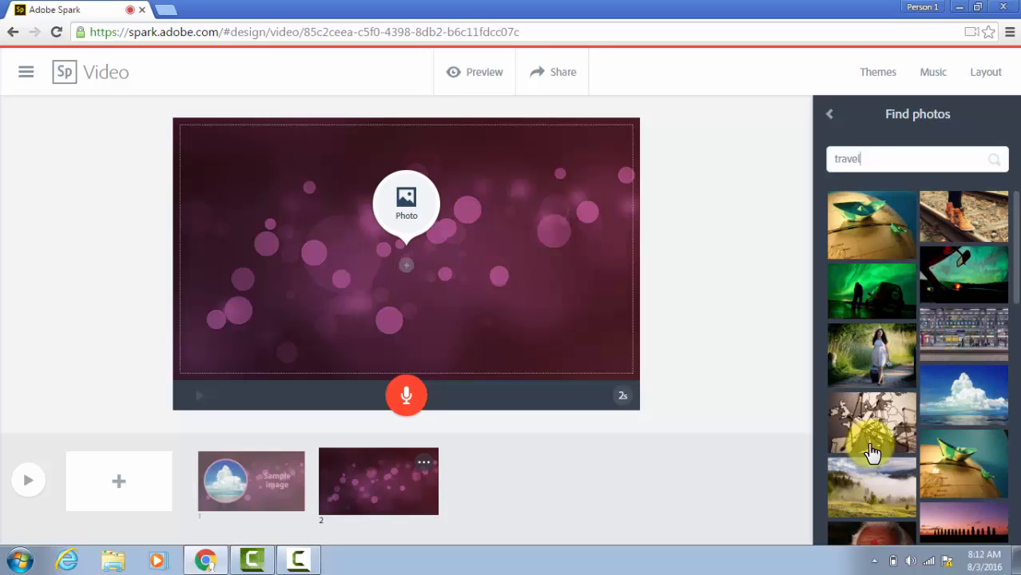
left_click(872, 423)
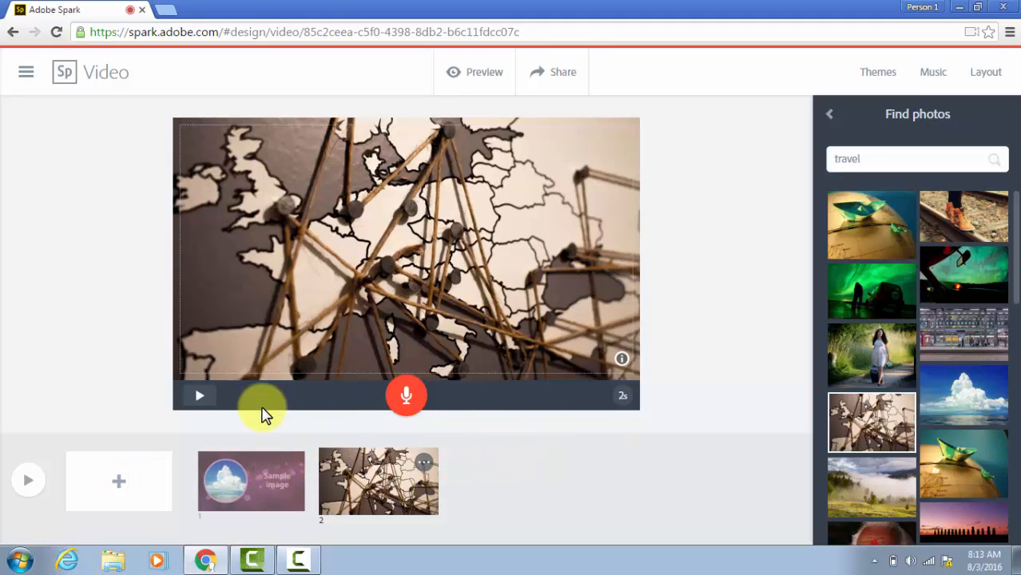
mouse_move(28, 479)
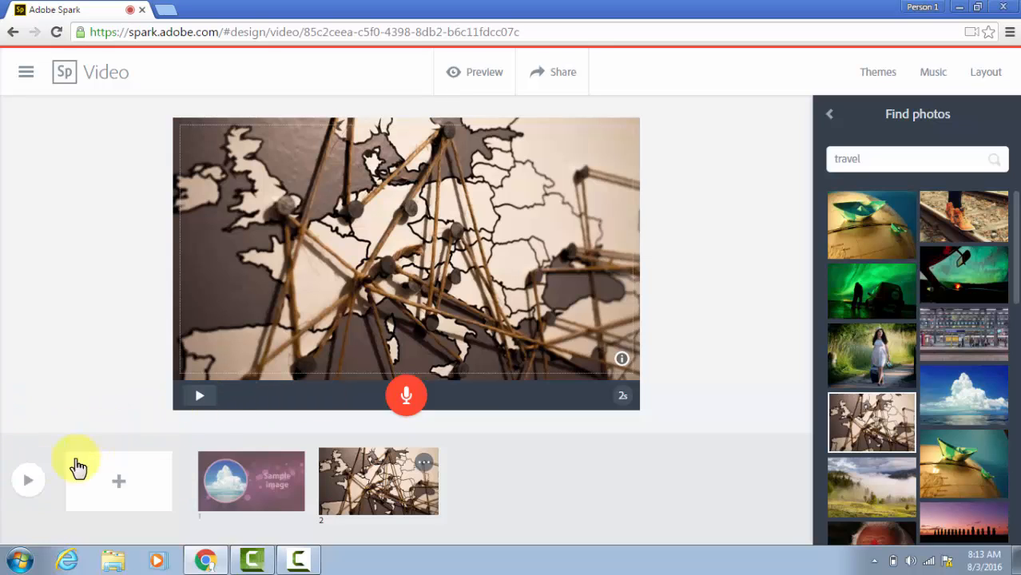
mouse_move(596, 451)
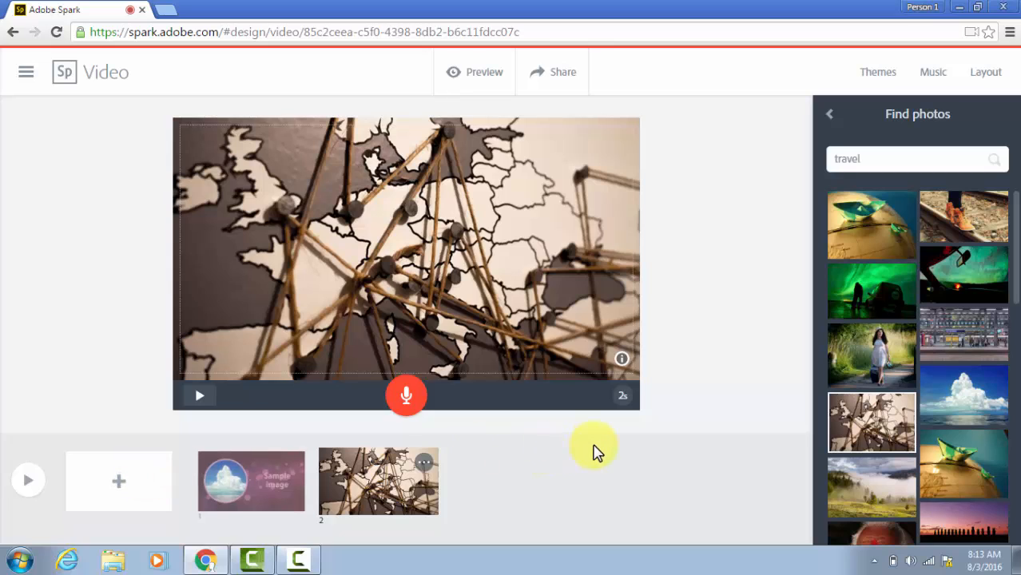
Open the Share dialog with its preview thumbnail and title fields.
left_click(553, 72)
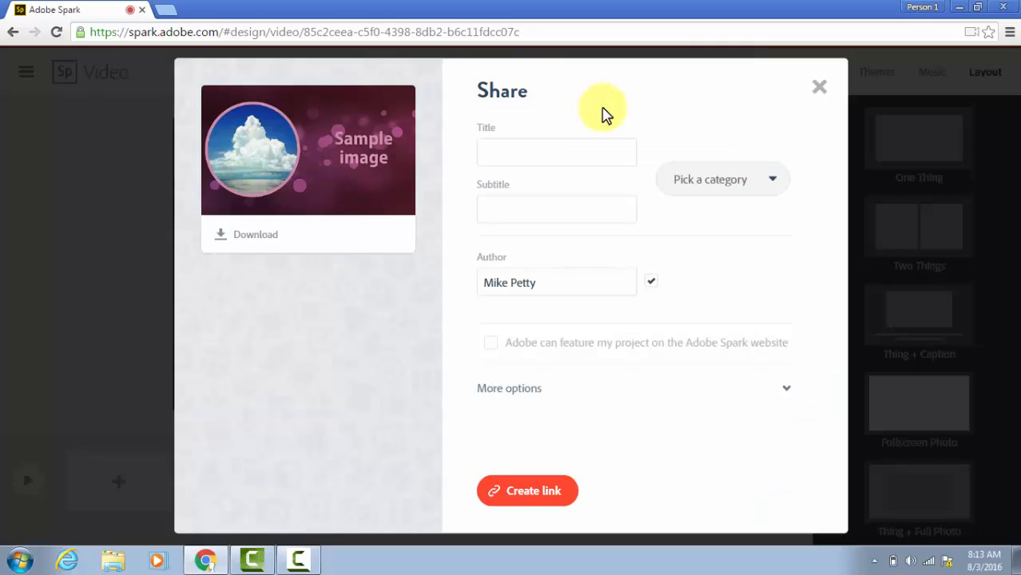
mouse_move(708, 100)
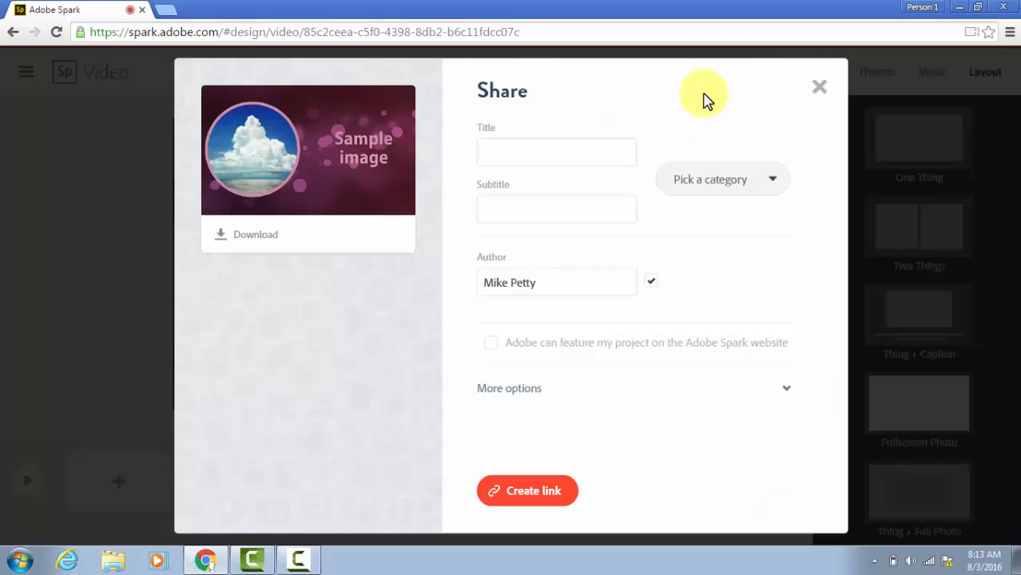
mouse_move(751, 386)
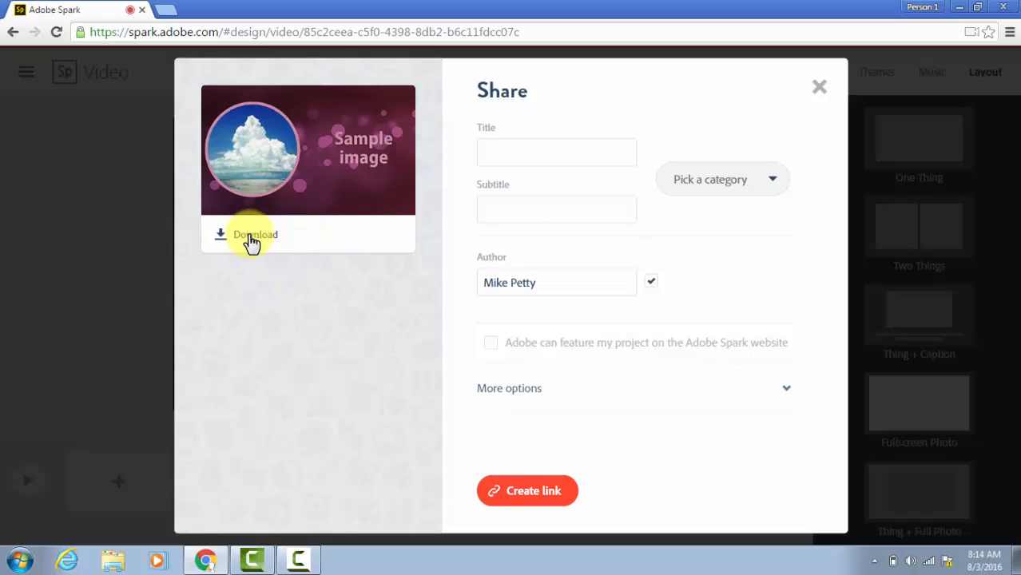
Start downloading the video from the Share dialog so it prepares the MPEG-4 file.
left_click(250, 234)
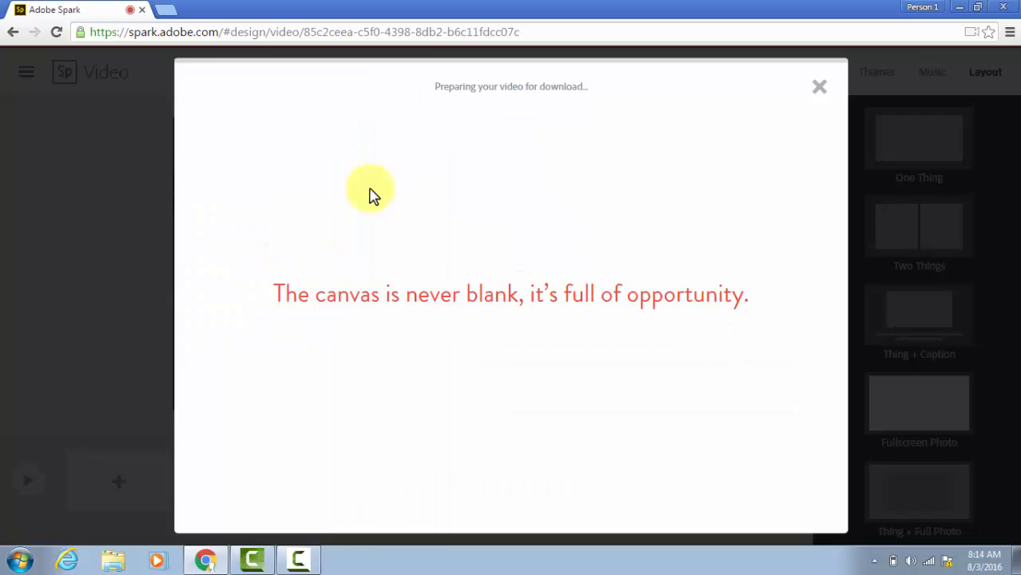
mouse_move(220, 72)
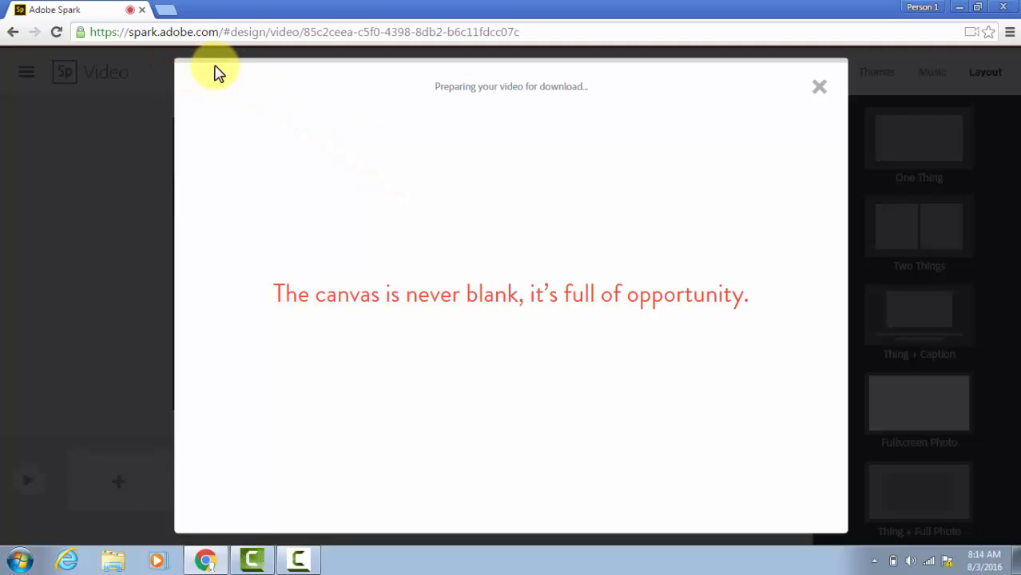
mouse_move(316, 70)
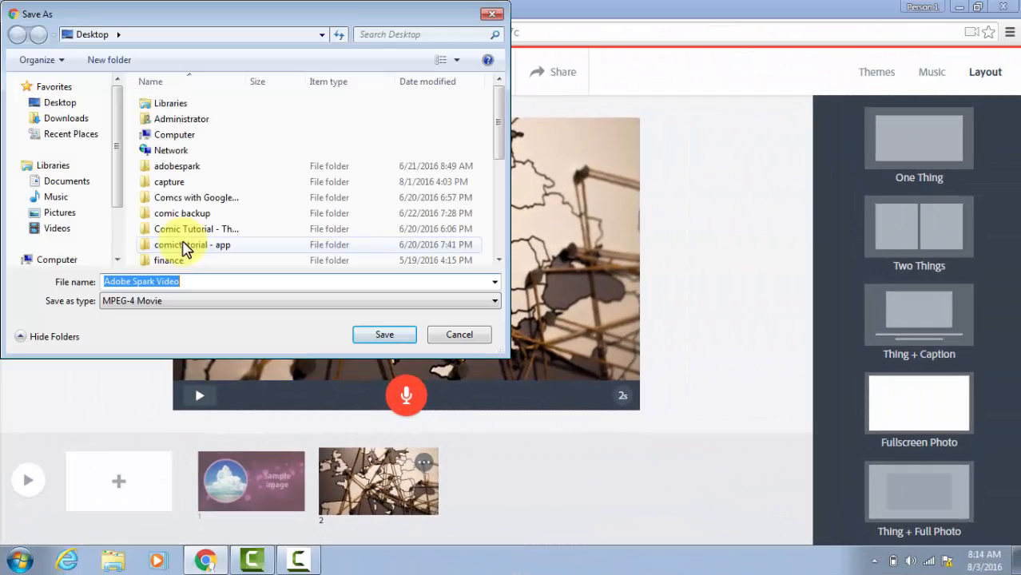
mouse_move(272, 236)
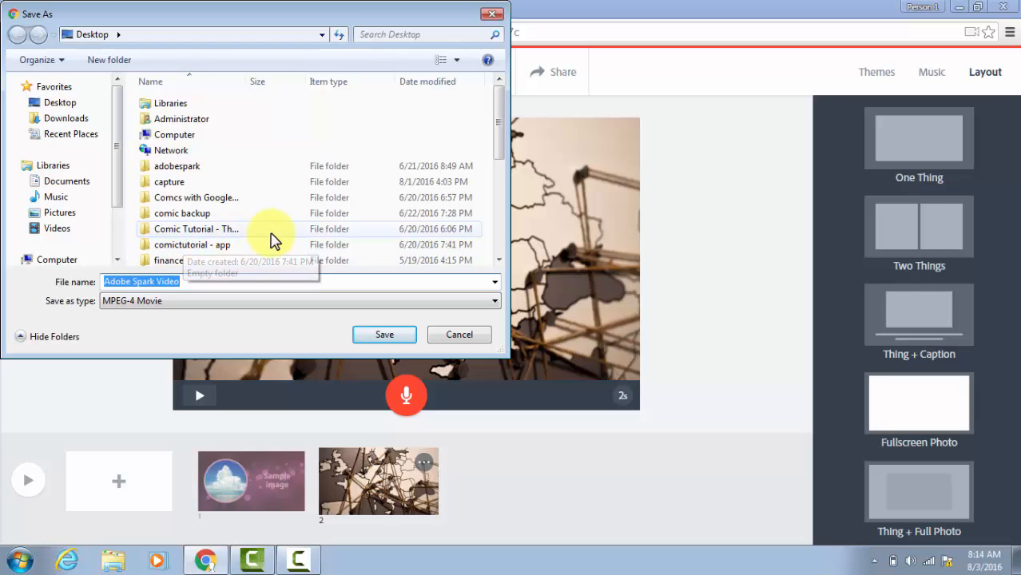